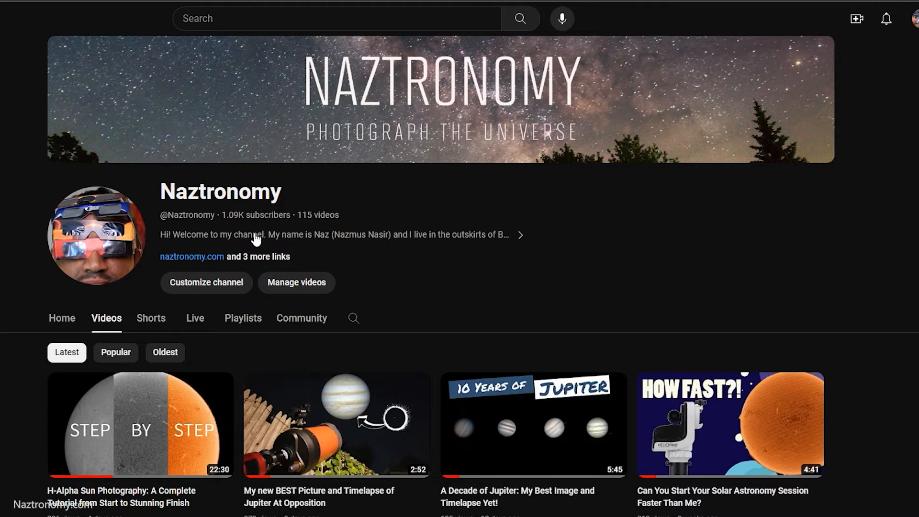
# Navigate from the AutoStakkert! site to its Download page listing versions 4.0.3, 3.1.4 and 2.6.8.
pyautogui.scroll(-3)
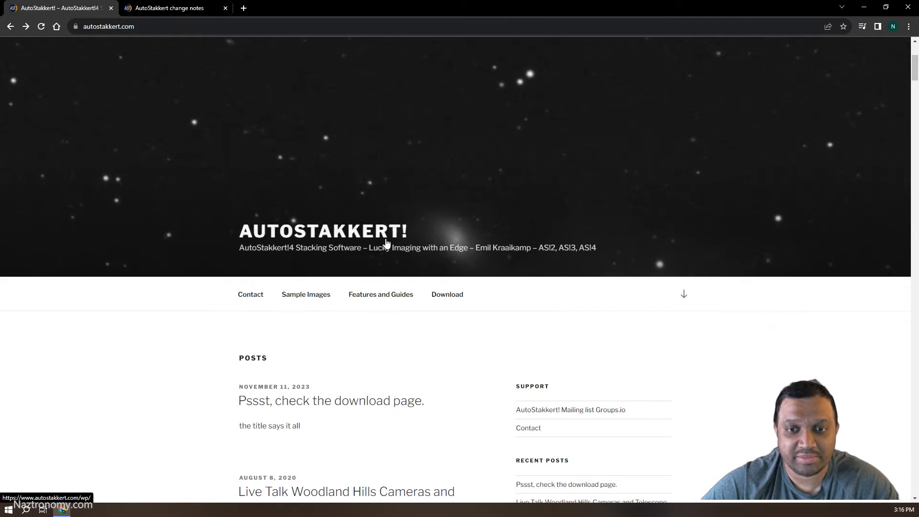
pyautogui.scroll(-3)
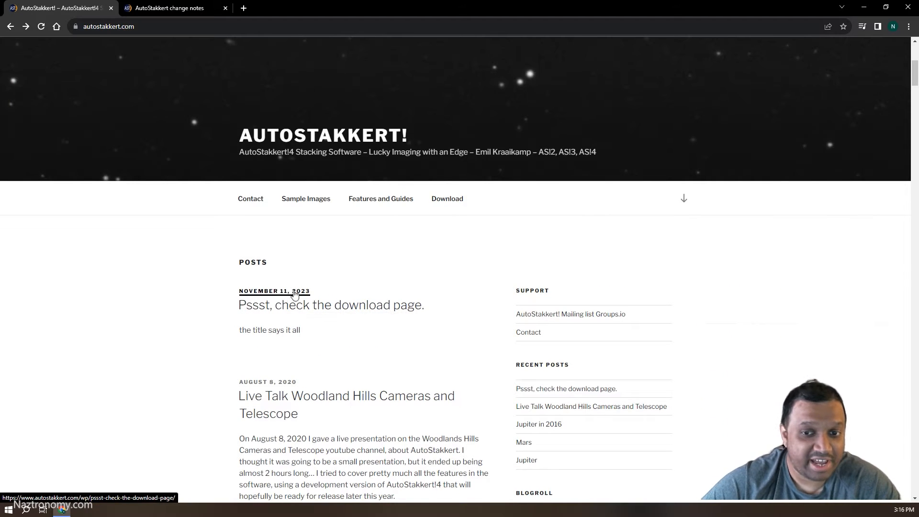
pyautogui.scroll(-3)
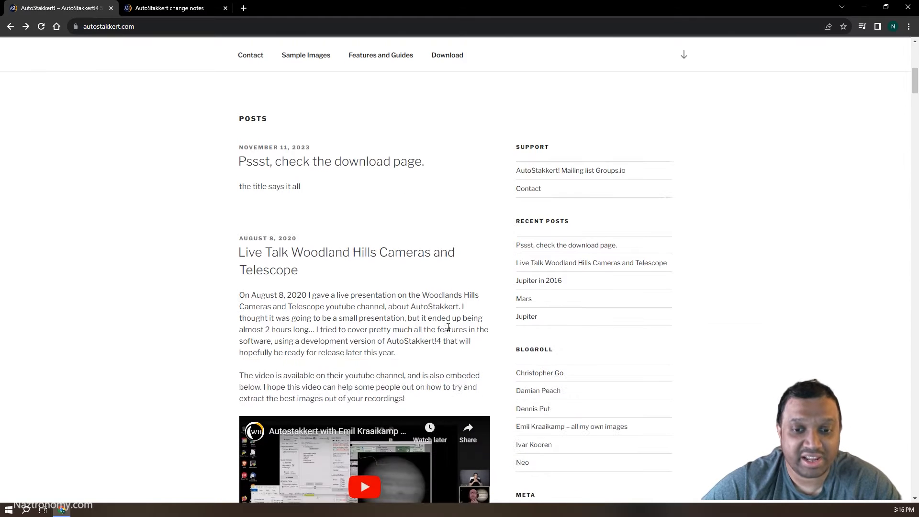
pyautogui.scroll(-3)
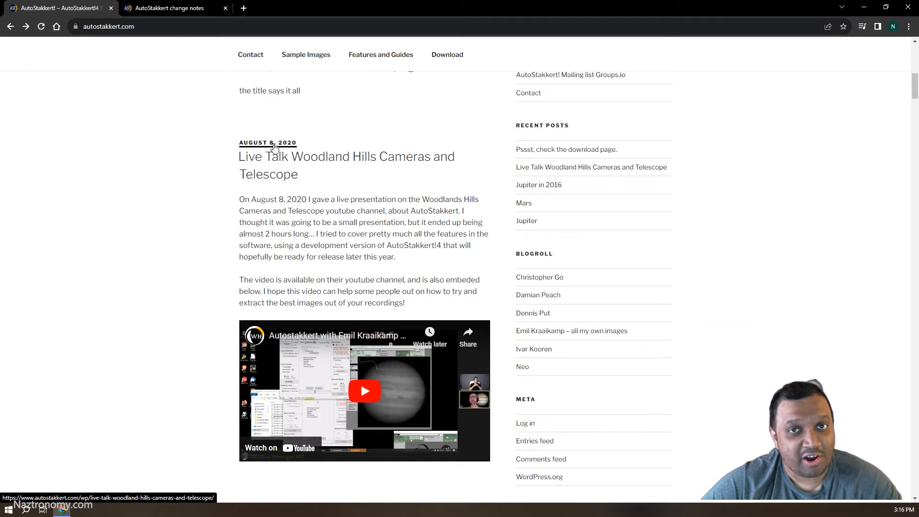
pyautogui.moveTo(368, 358)
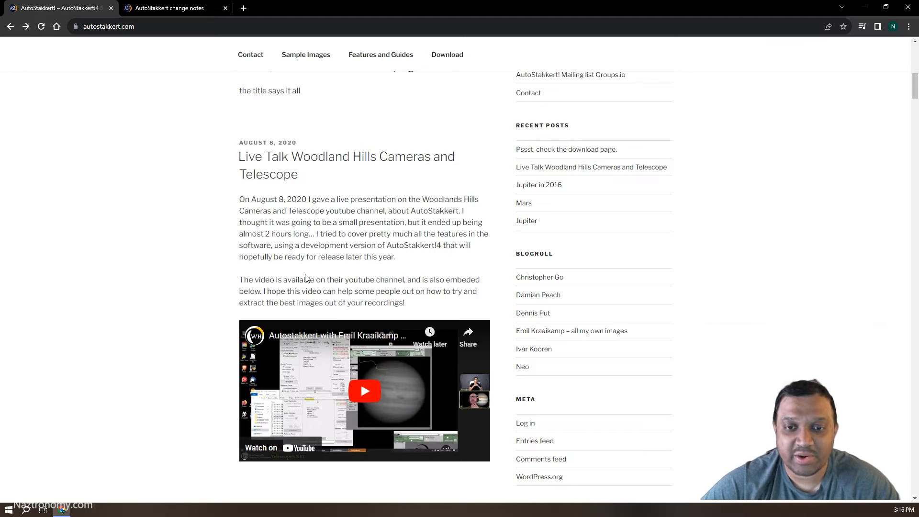
pyautogui.moveTo(338, 268)
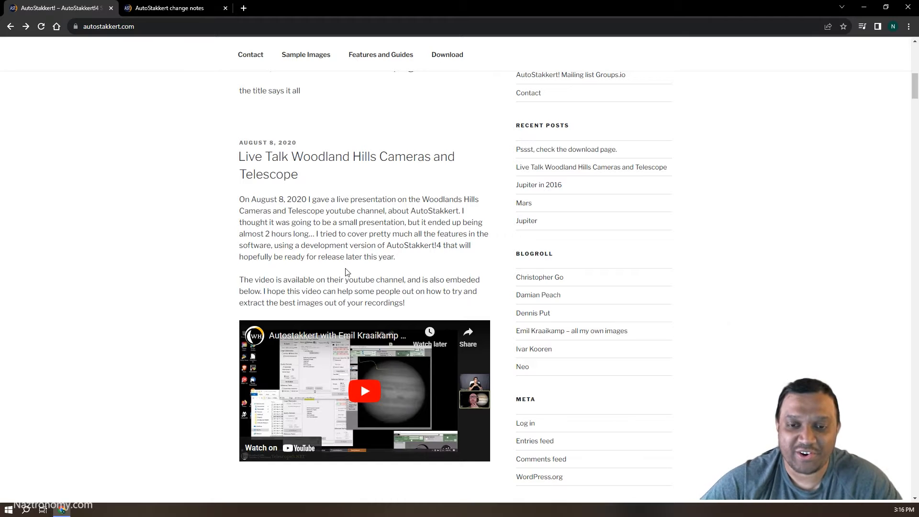
pyautogui.moveTo(407, 270)
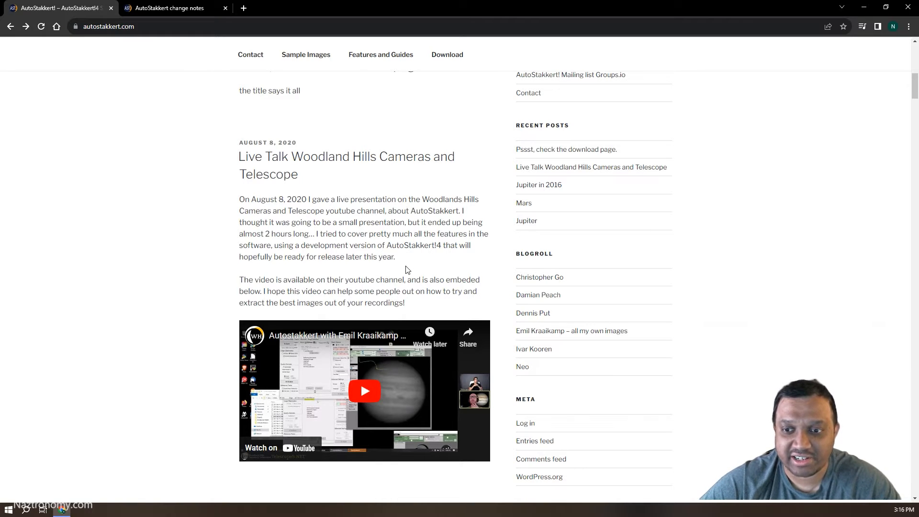
pyautogui.moveTo(150, 367)
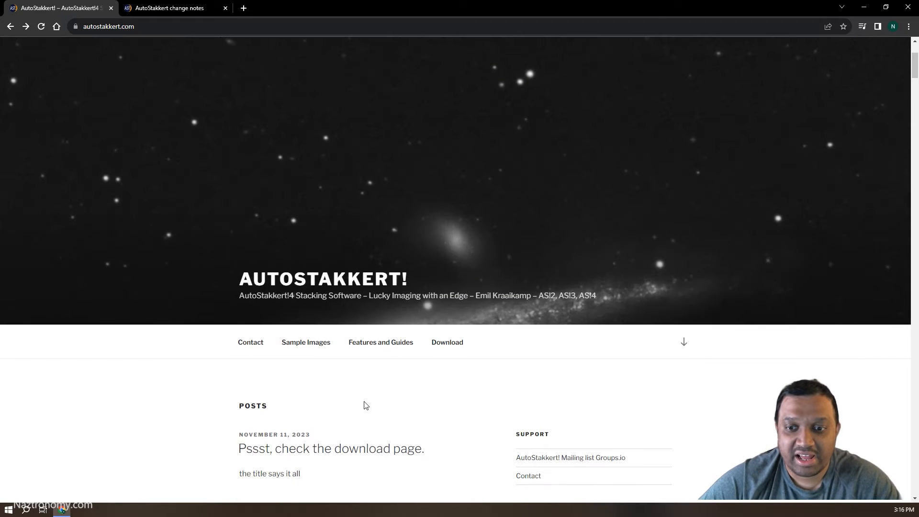
pyautogui.click(447, 342)
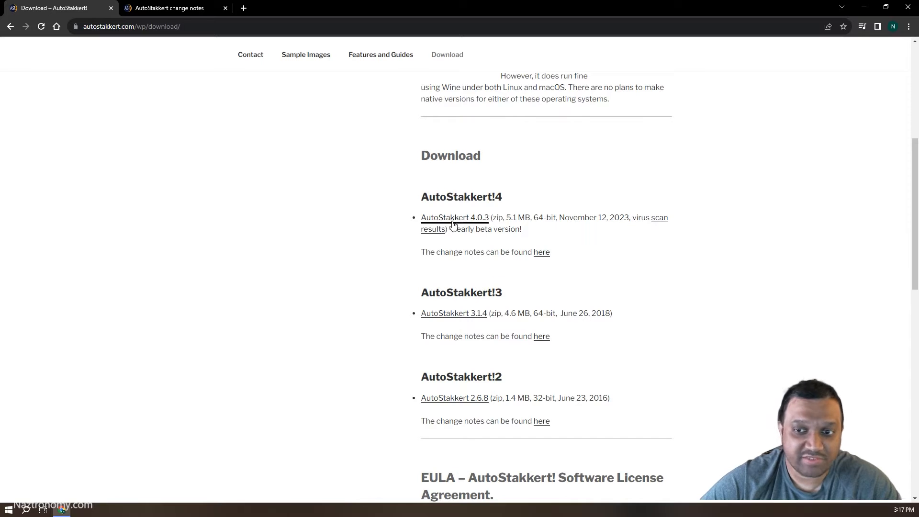
pyautogui.moveTo(498, 240)
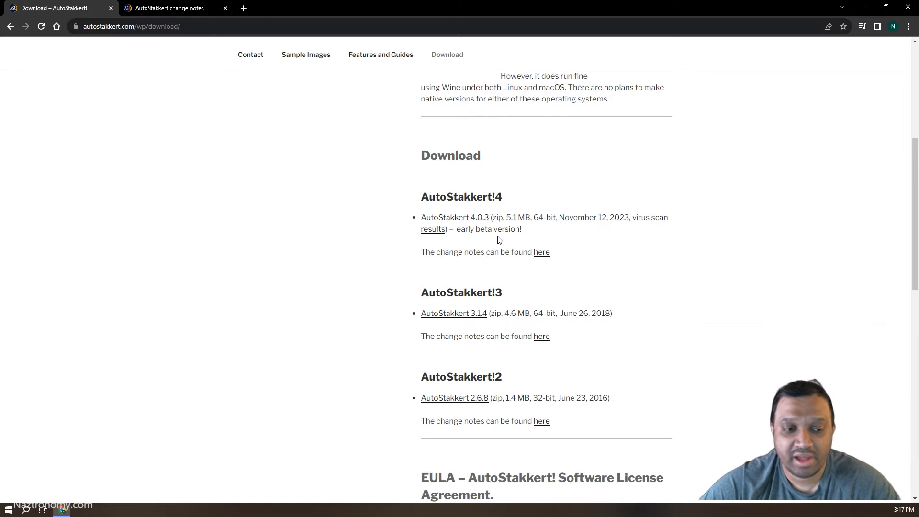
pyautogui.moveTo(136, 287)
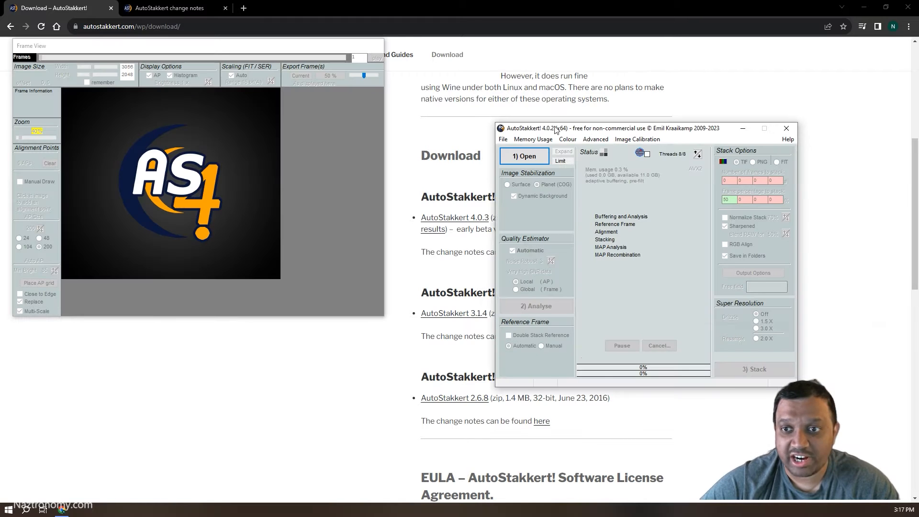
pyautogui.moveTo(555, 127); pyautogui.dragTo(593, 127)
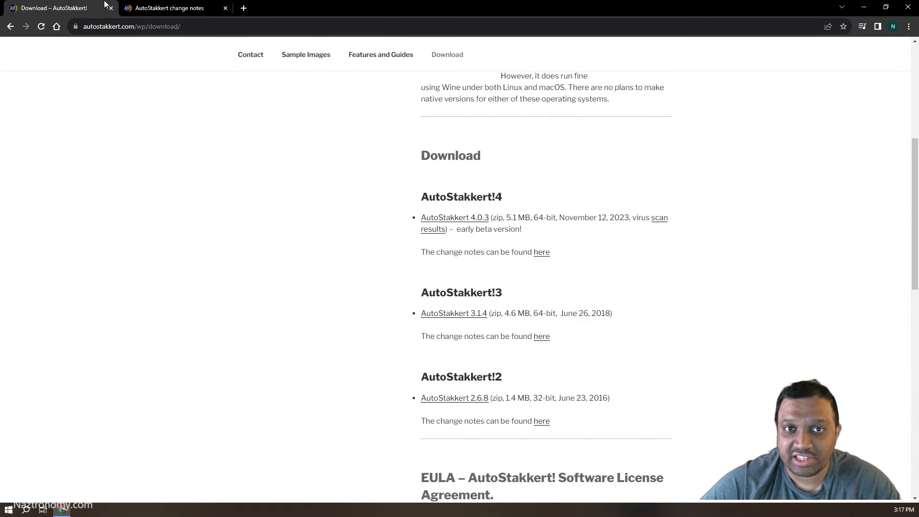
# Switch to the AutoStakkert change-notes tab to read the 4.0.3 bug-fix entries.
pyautogui.click(170, 7)
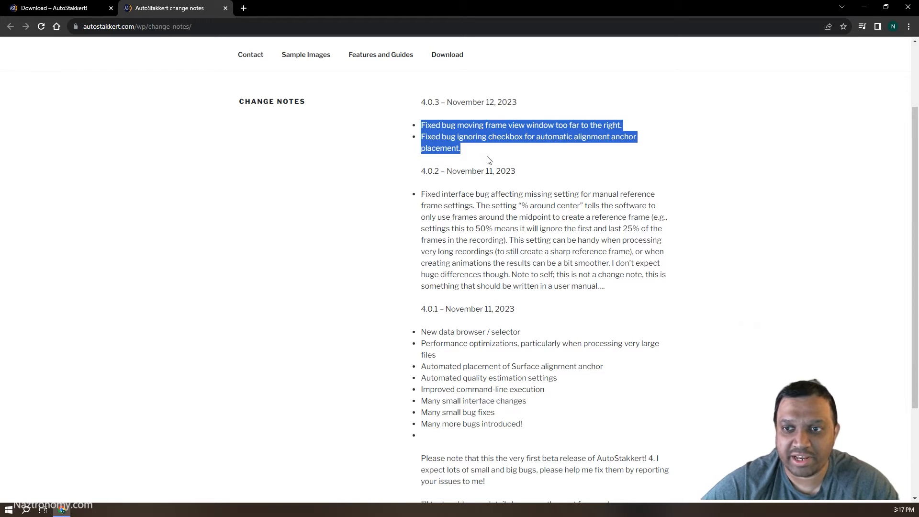
pyautogui.moveTo(487, 149)
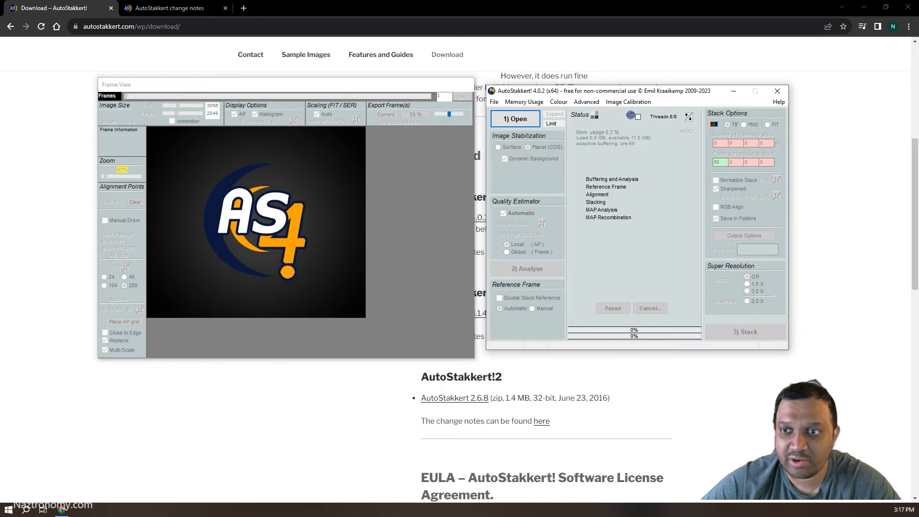
pyautogui.moveTo(480, 208)
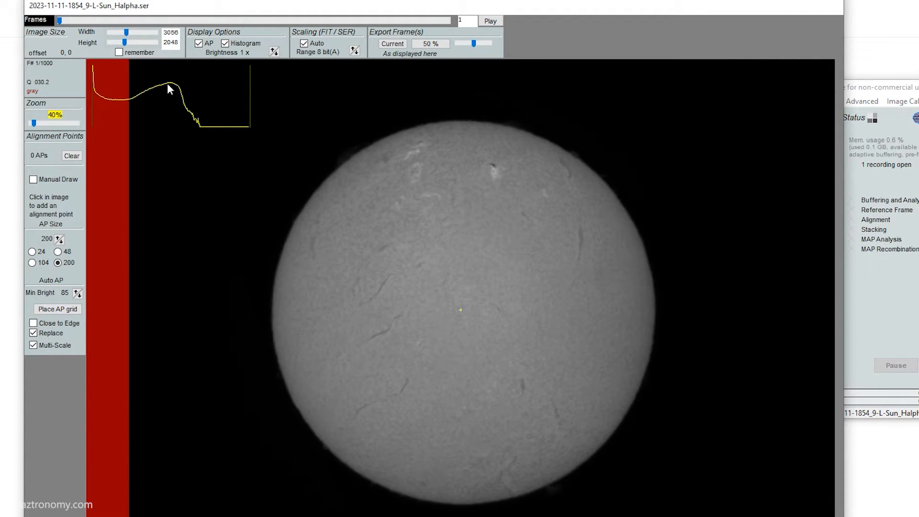
pyautogui.moveTo(202, 141)
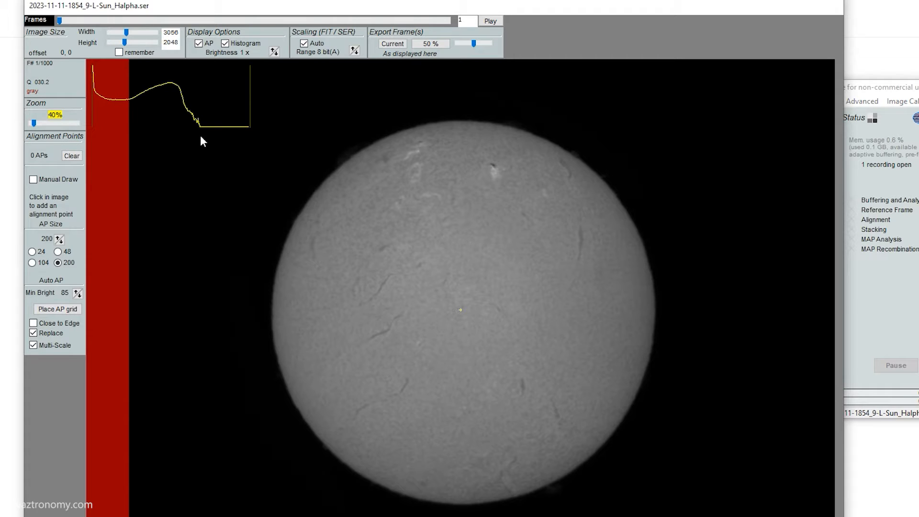
pyautogui.moveTo(149, 101)
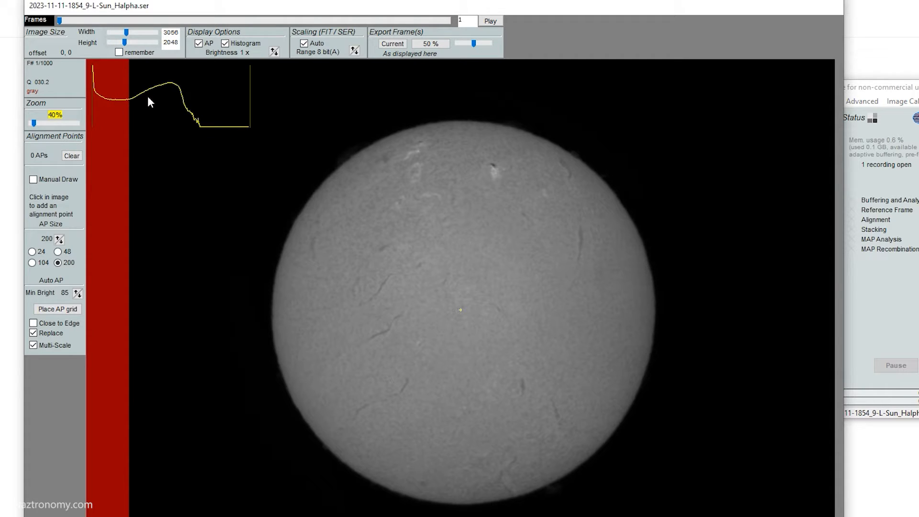
pyautogui.moveTo(201, 126)
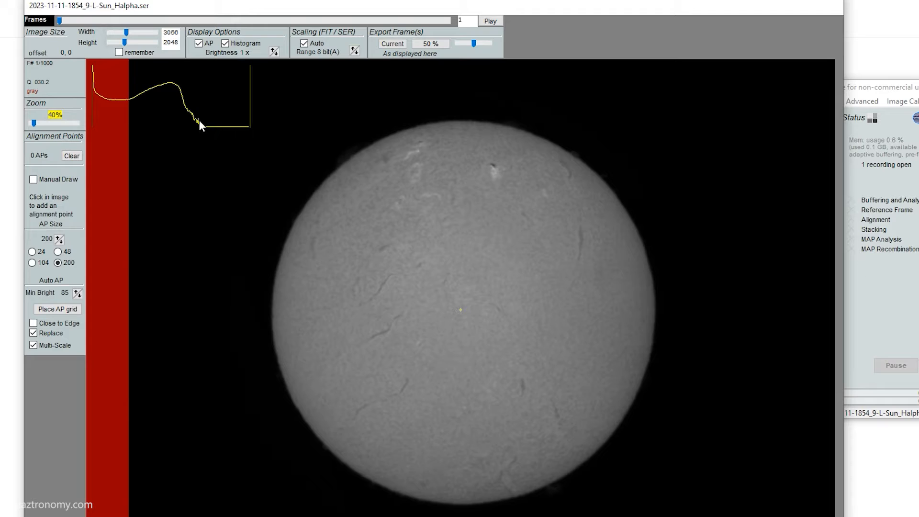
pyautogui.moveTo(247, 98)
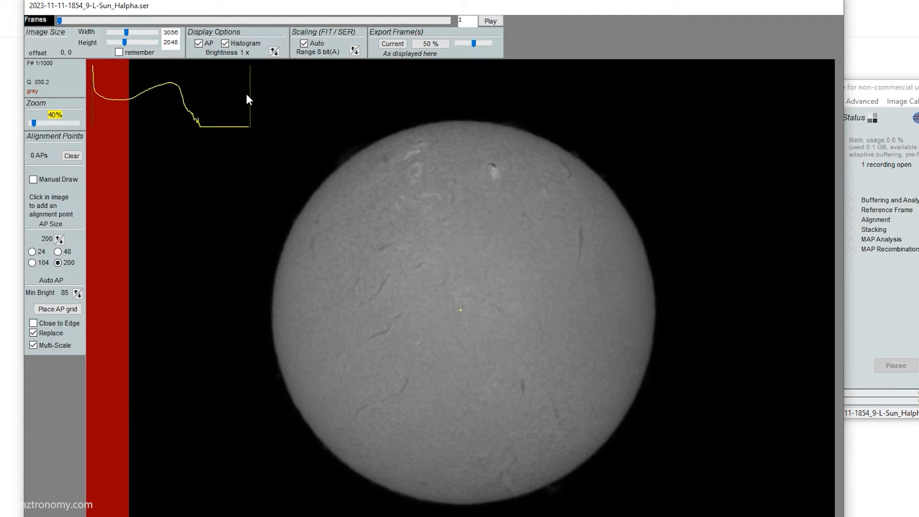
pyautogui.moveTo(199, 131)
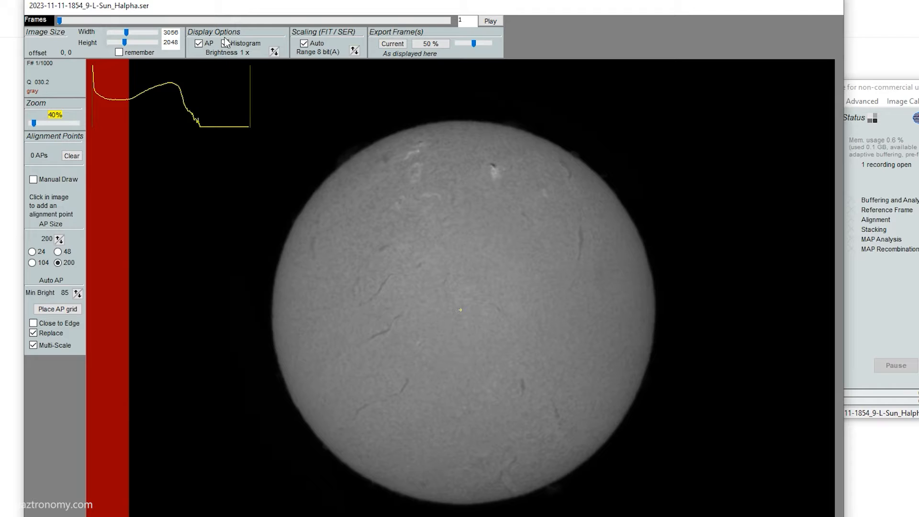
# Show the histogram and cycle preview brightness through 8x and 16x to reveal limb prominences.
pyautogui.click(224, 44)
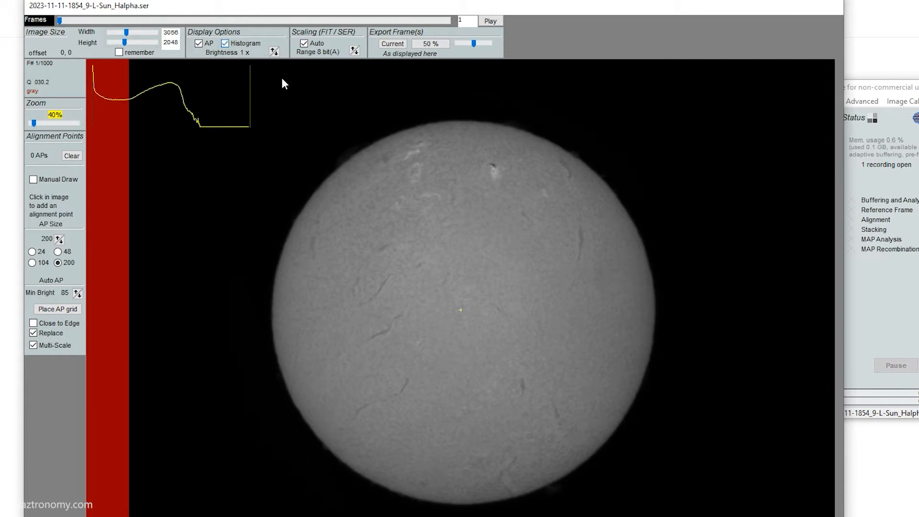
pyautogui.moveTo(262, 66)
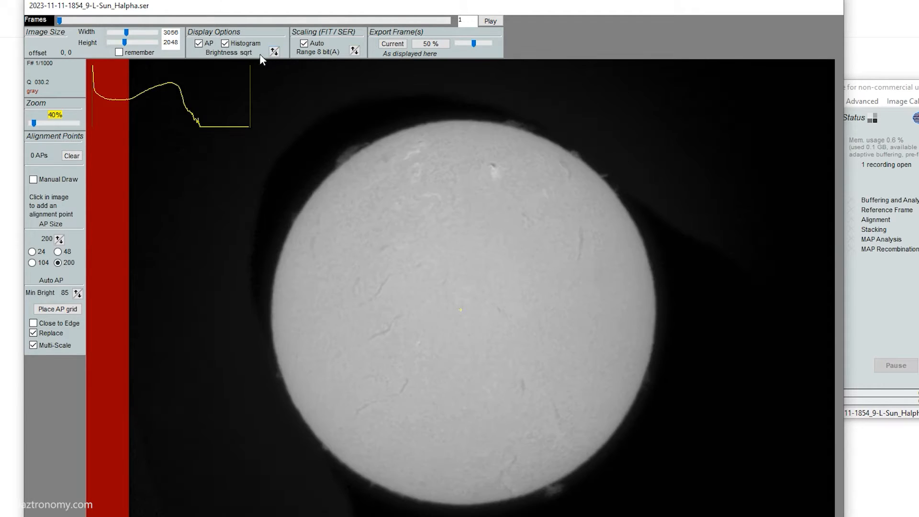
pyautogui.moveTo(476, 153)
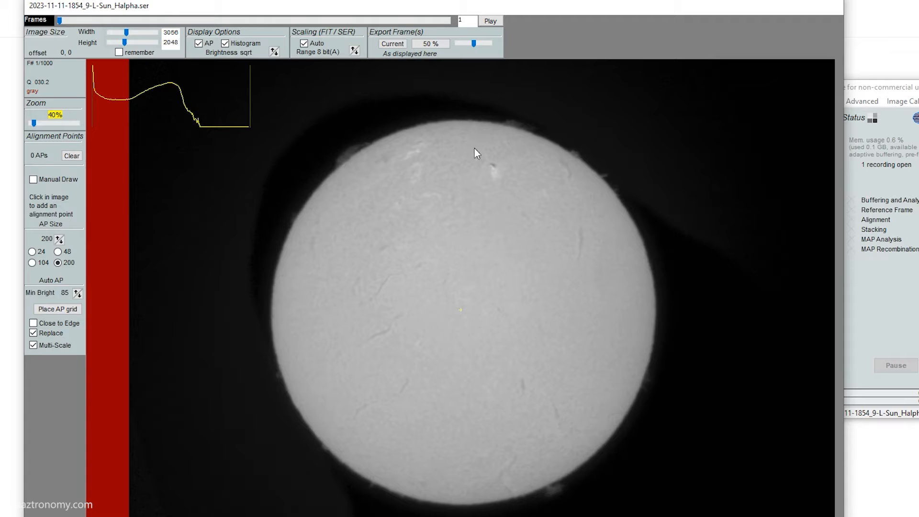
pyautogui.click(272, 51)
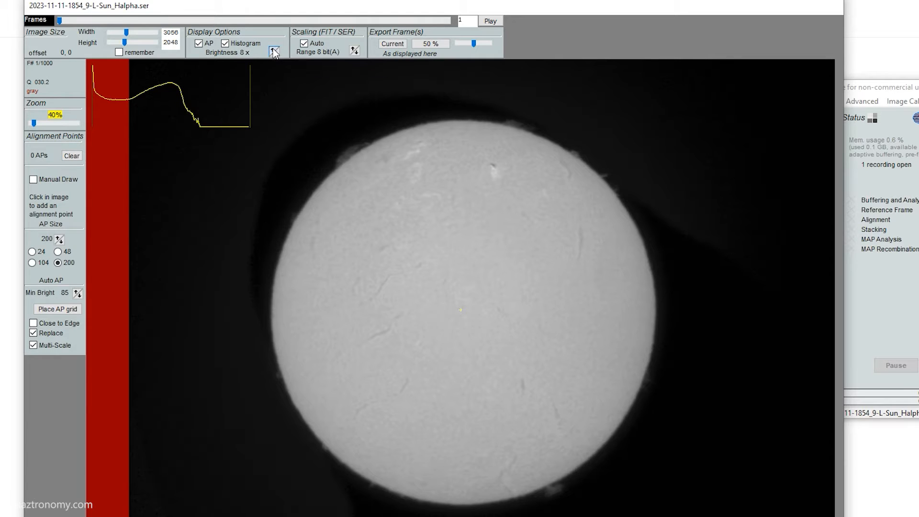
pyautogui.click(273, 48)
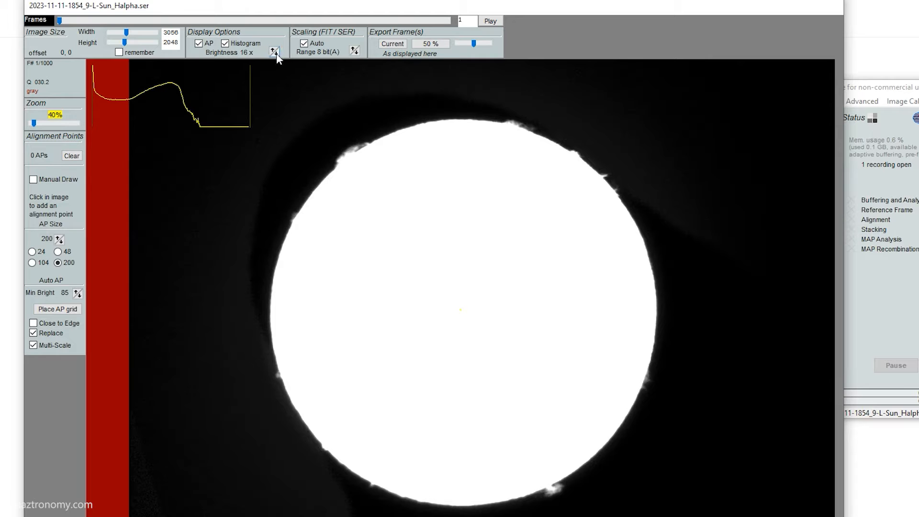
pyautogui.click(275, 53)
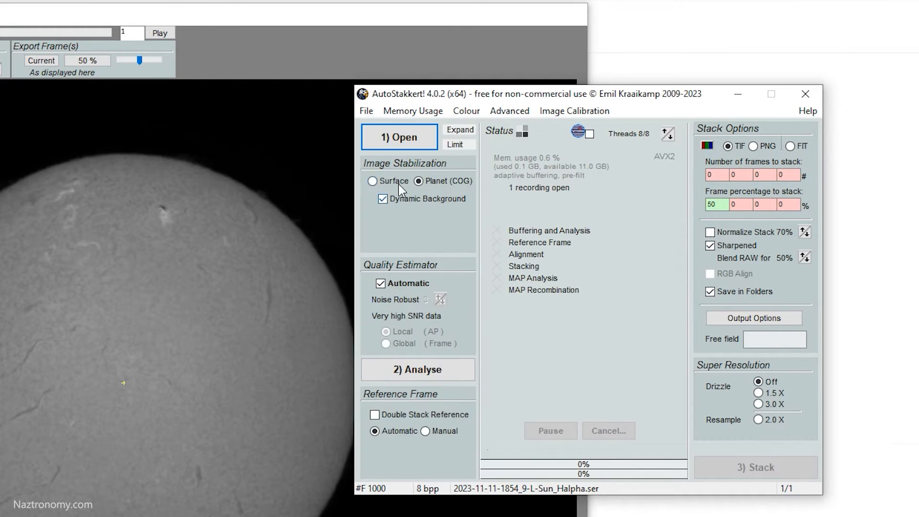
pyautogui.moveTo(404, 185)
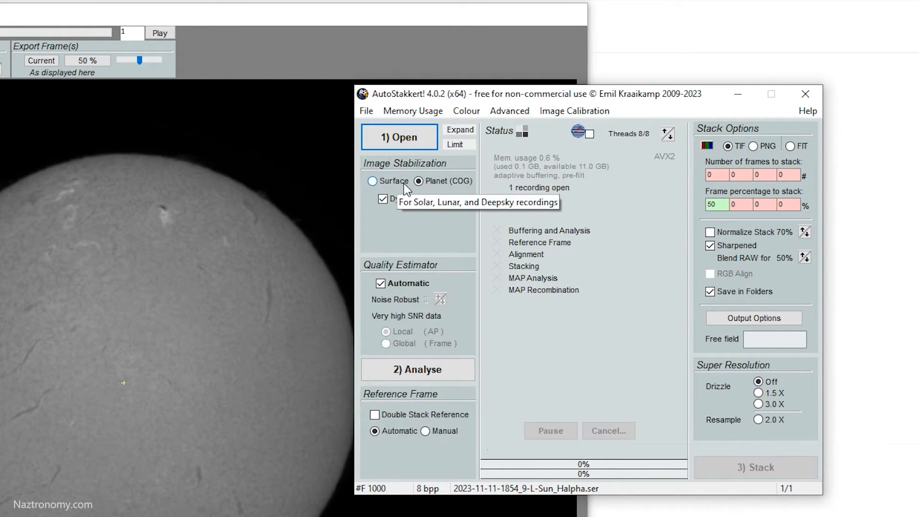
# Try surface stabilization with Find Anchor, then turn anchoring off and return to planet (COG) mode.
pyautogui.click(372, 181)
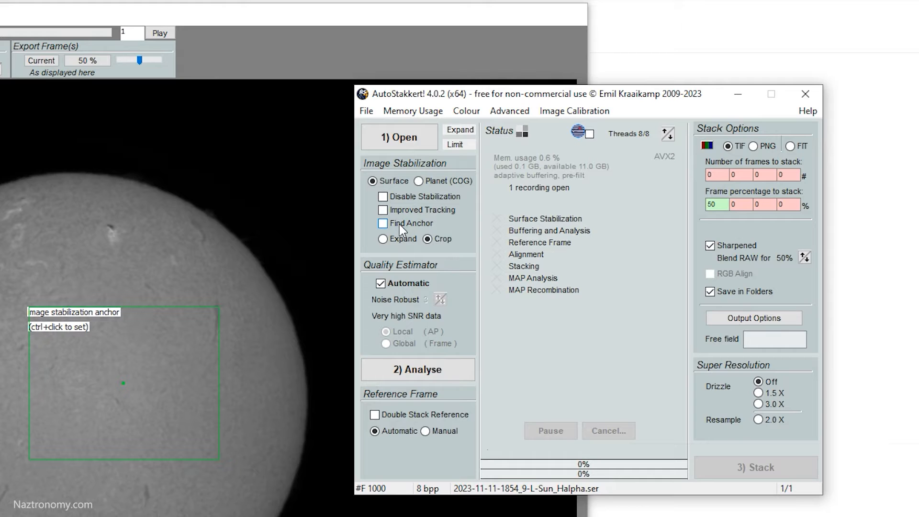
pyautogui.click(383, 223)
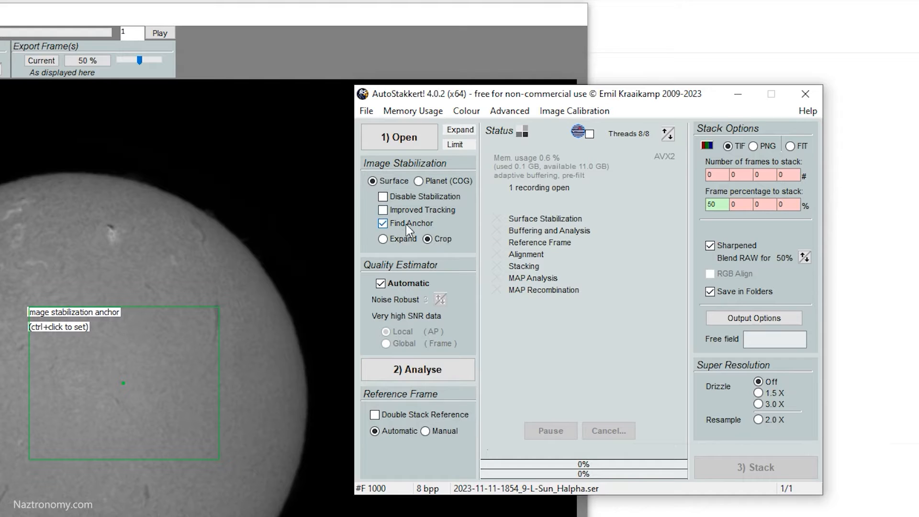
pyautogui.moveTo(407, 223)
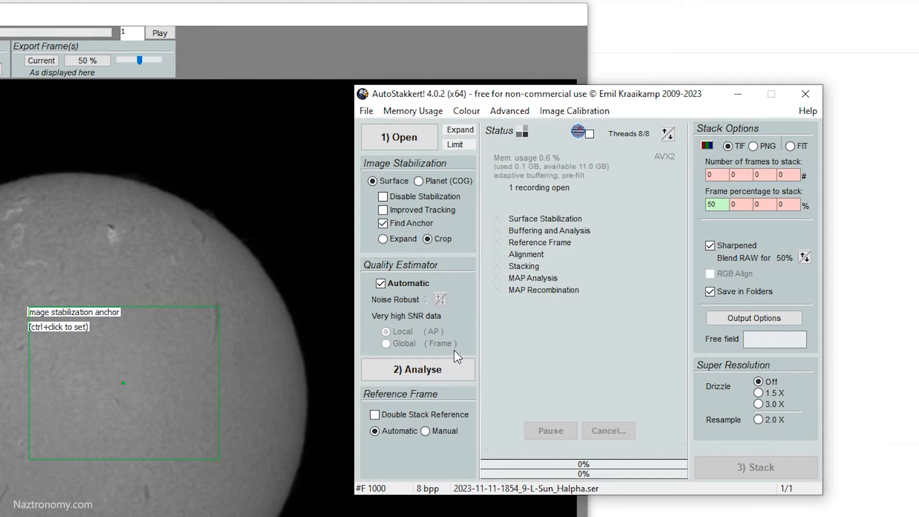
pyautogui.moveTo(240, 320)
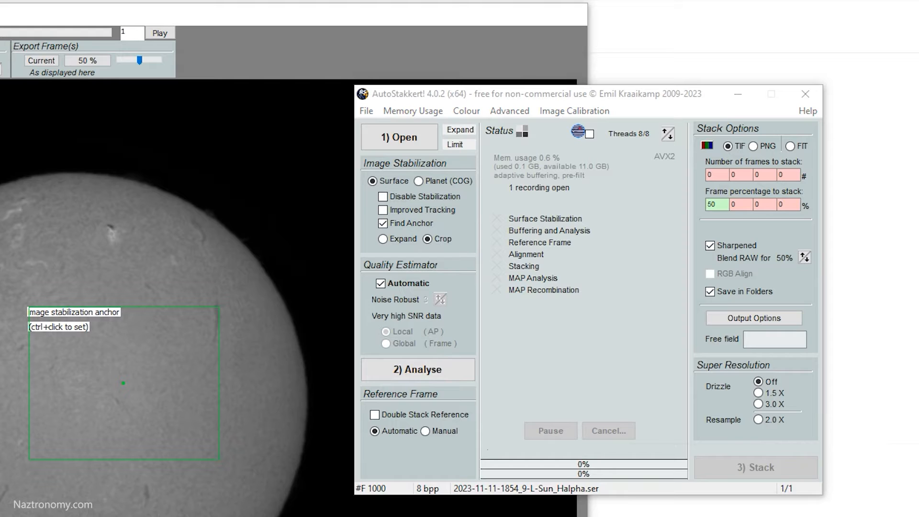
pyautogui.moveTo(360, 221)
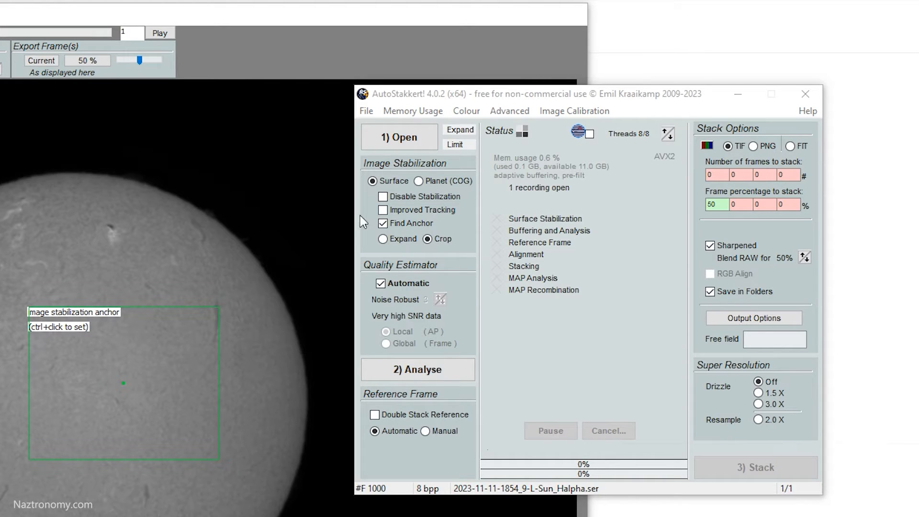
pyautogui.click(382, 223)
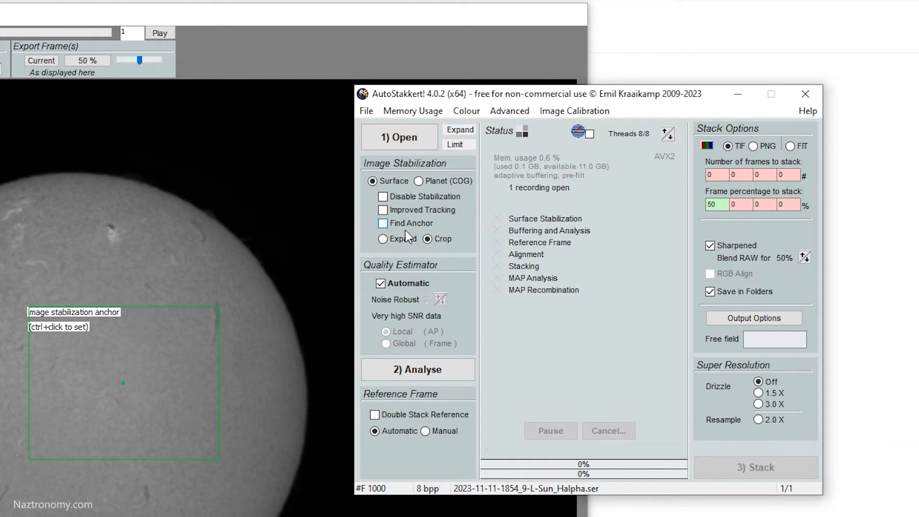
pyautogui.click(418, 181)
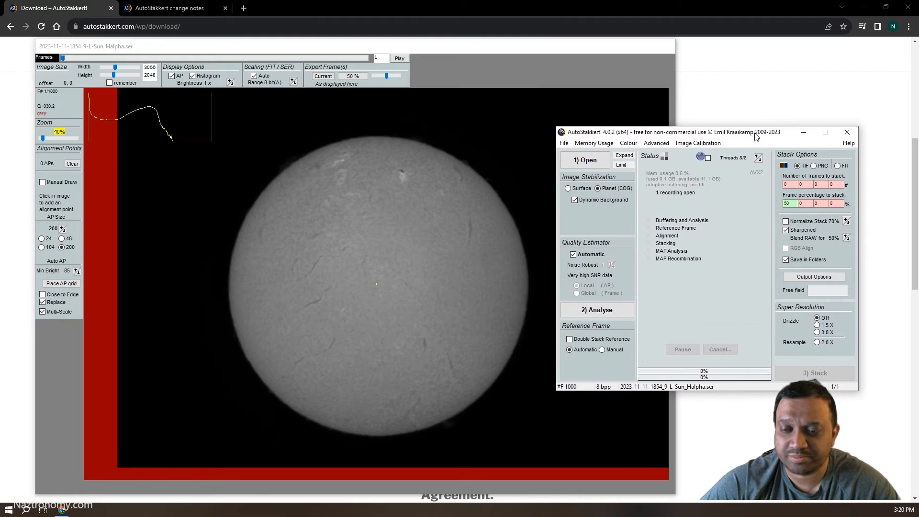
pyautogui.moveTo(616, 191)
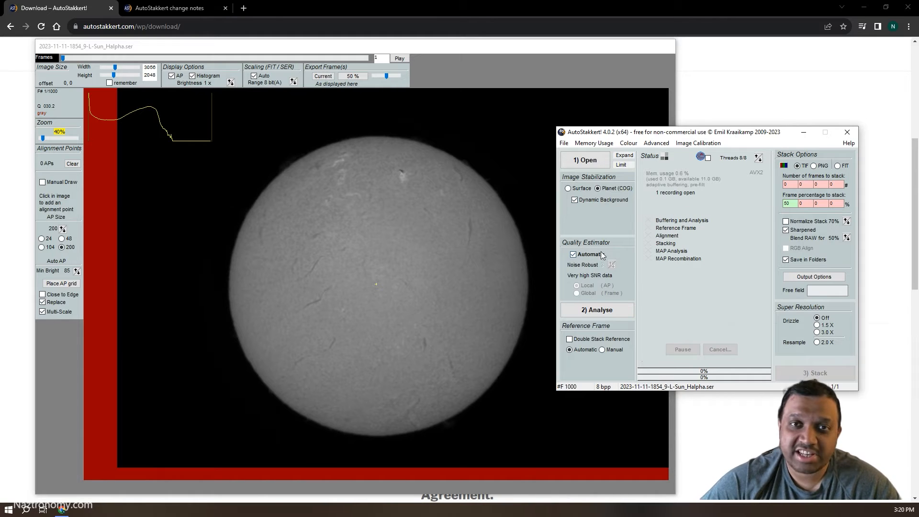
pyautogui.moveTo(594, 257)
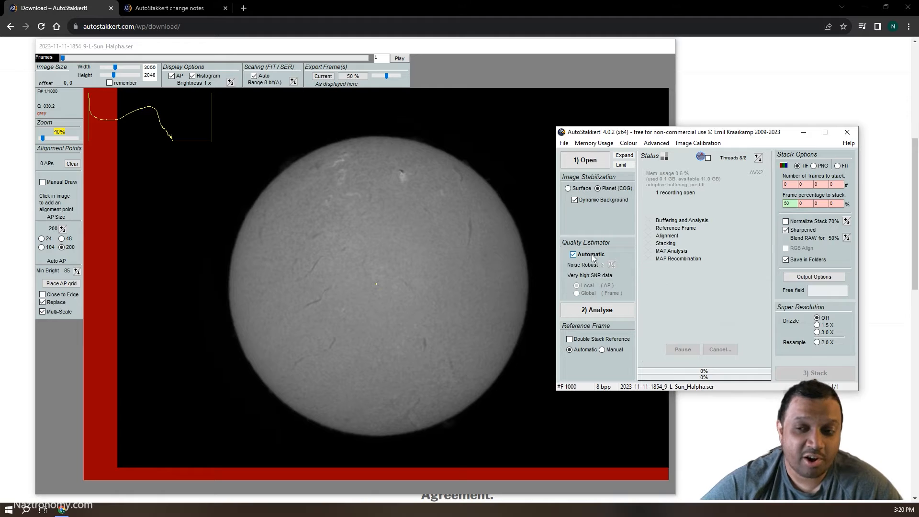
pyautogui.moveTo(589, 253)
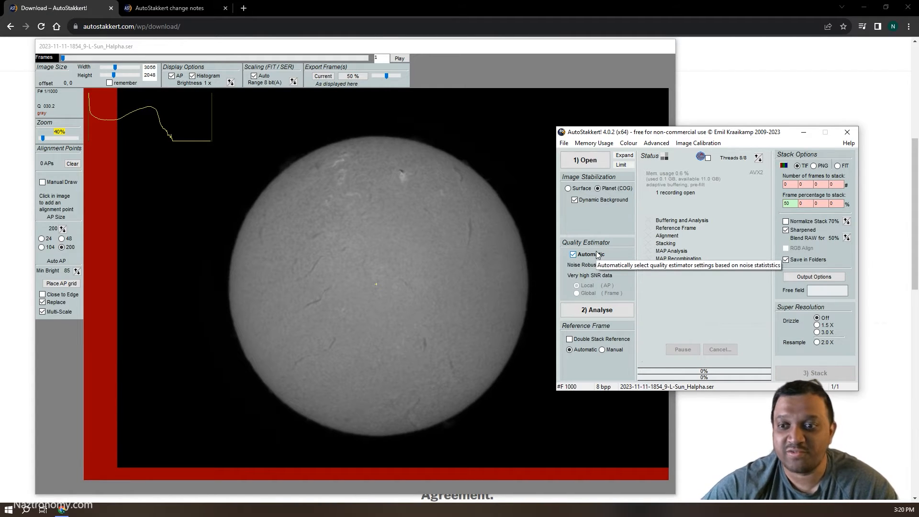
pyautogui.moveTo(623, 324)
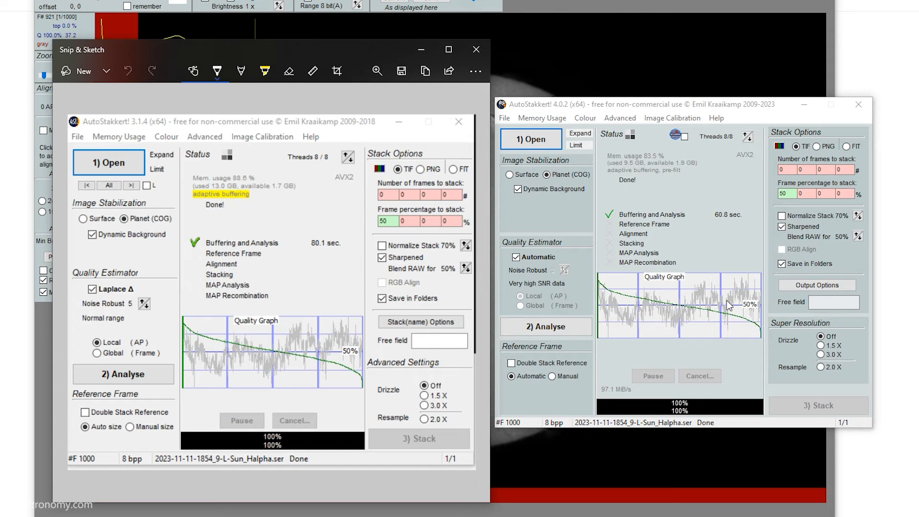
pyautogui.moveTo(287, 228)
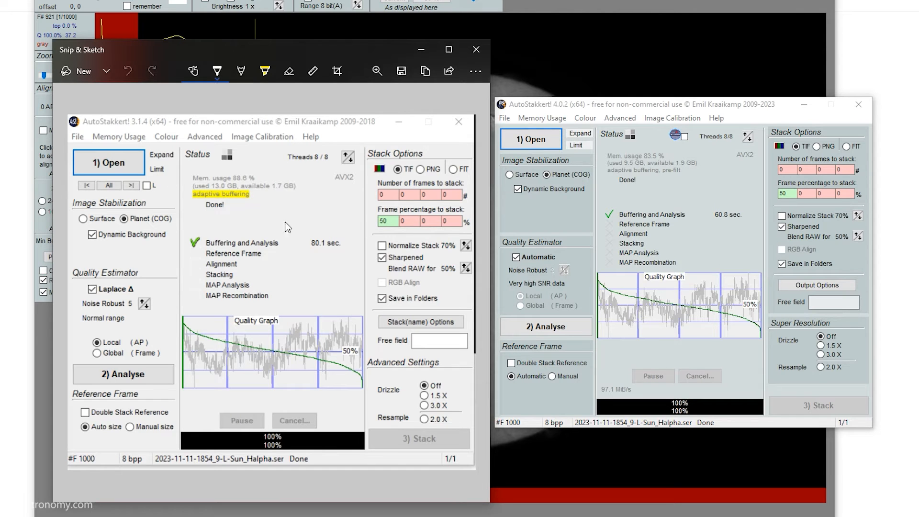
pyautogui.moveTo(609, 419)
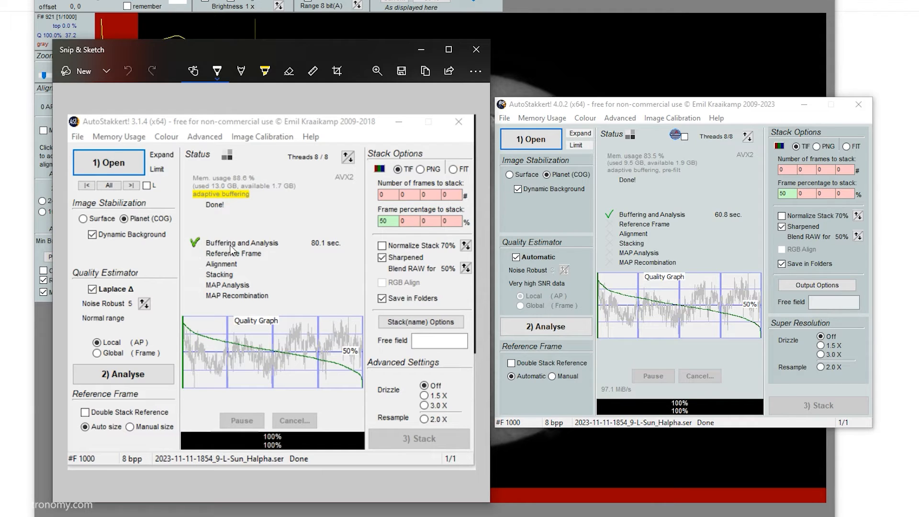
pyautogui.moveTo(735, 217)
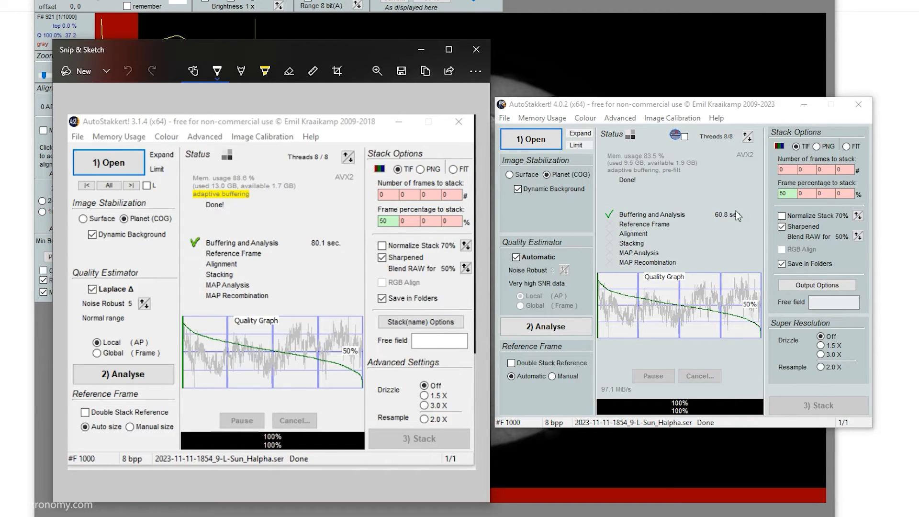
pyautogui.moveTo(732, 220)
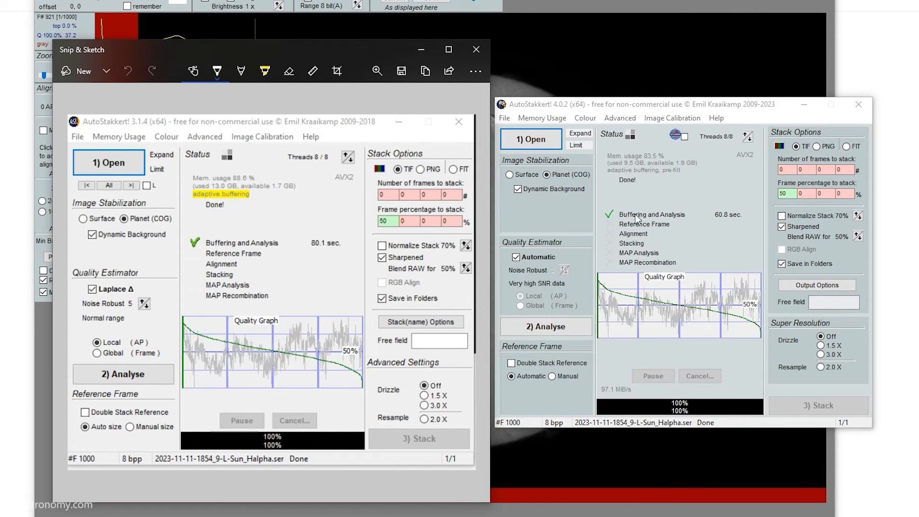
pyautogui.moveTo(703, 240)
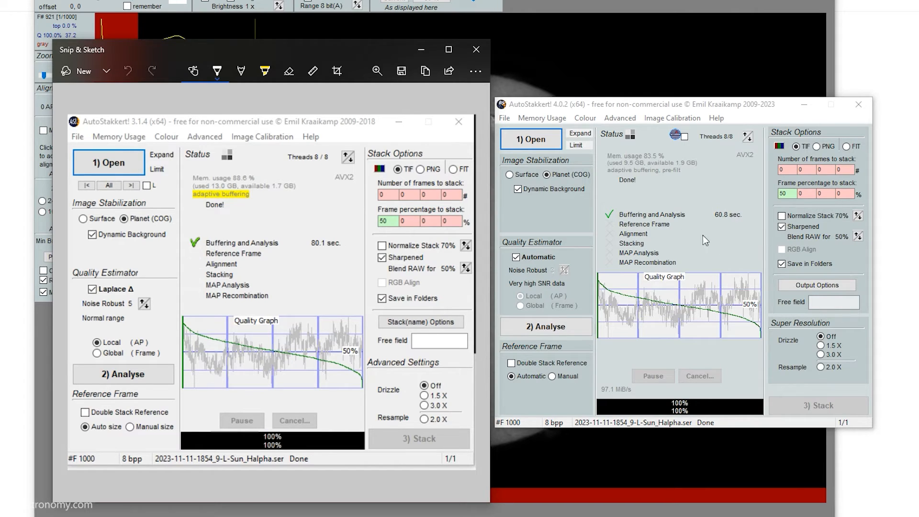
pyautogui.moveTo(639, 199)
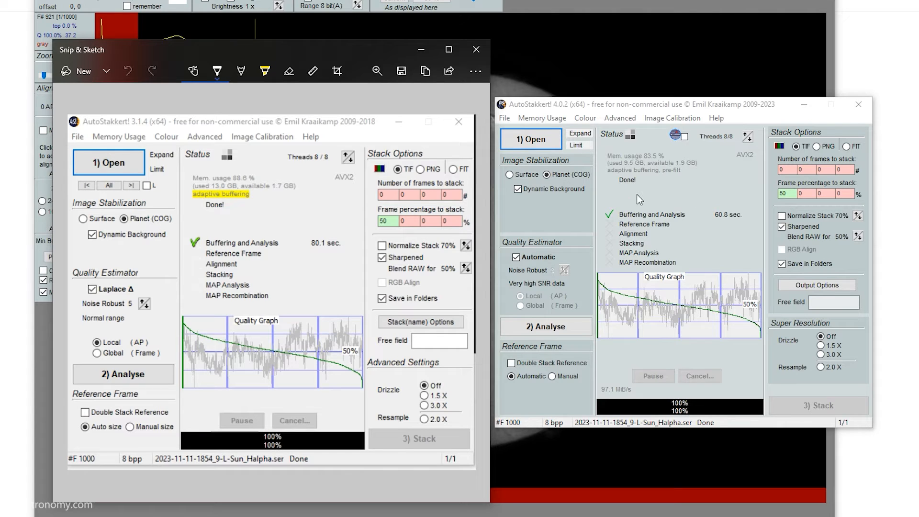
pyautogui.moveTo(340, 220)
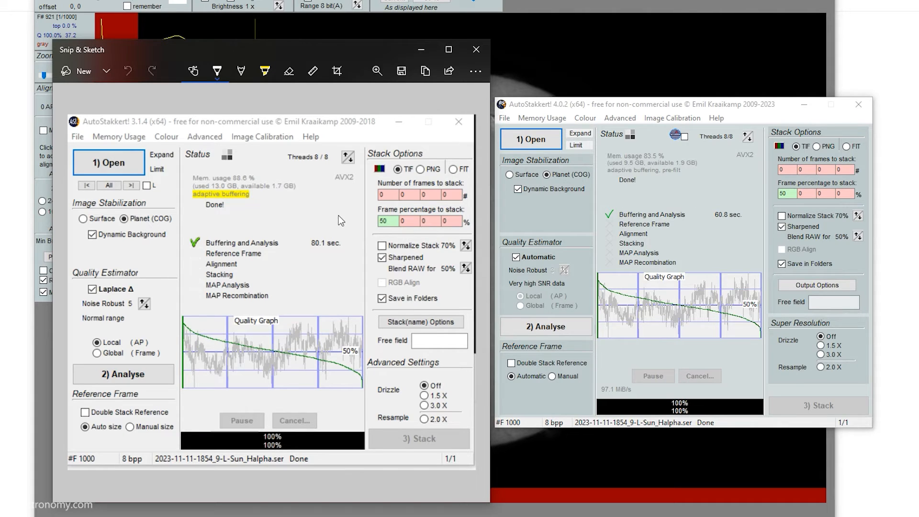
pyautogui.moveTo(193, 317)
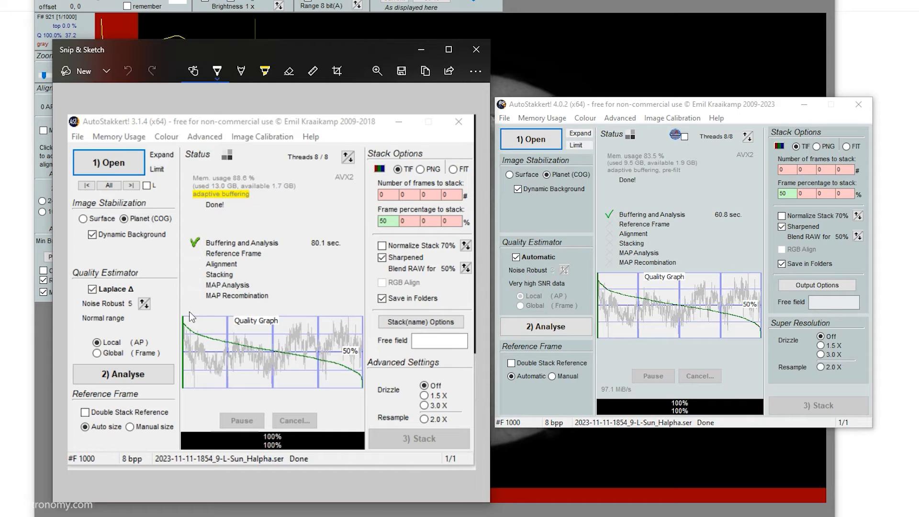
pyautogui.moveTo(229, 317)
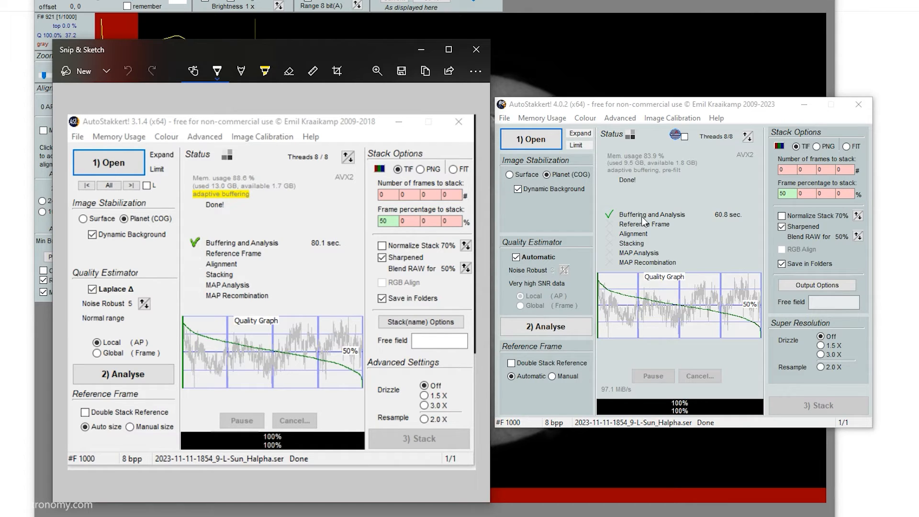
pyautogui.moveTo(304, 257)
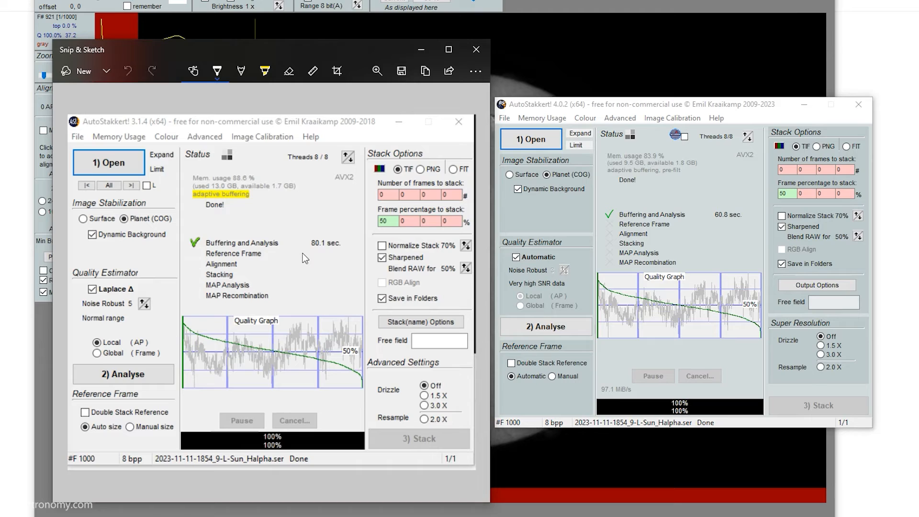
pyautogui.moveTo(684, 244)
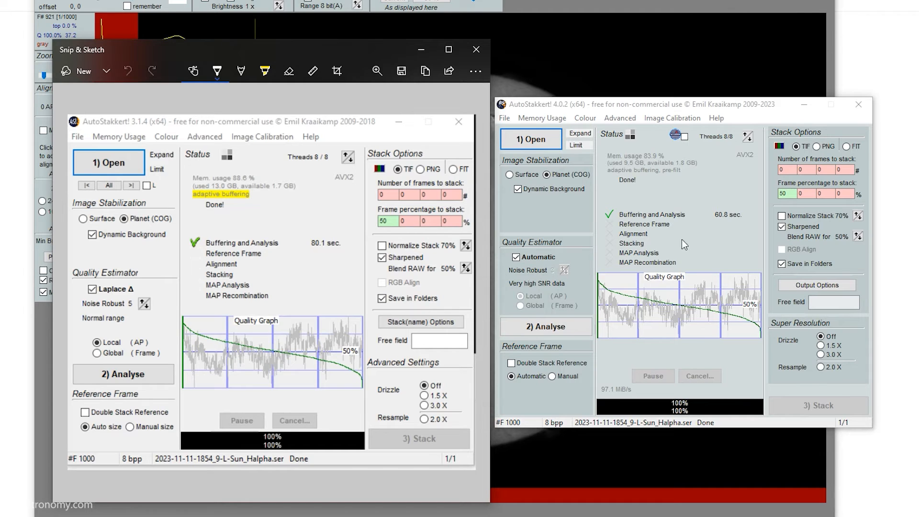
pyautogui.moveTo(315, 195)
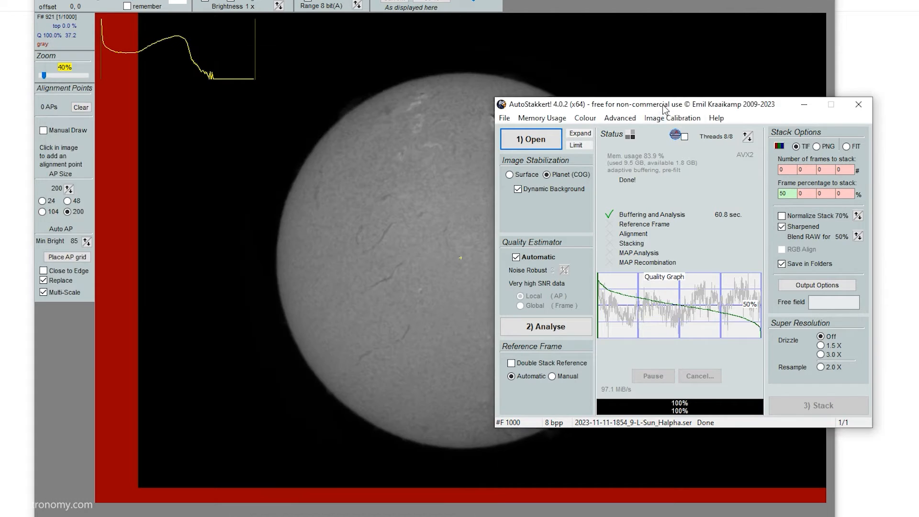
pyautogui.moveTo(679, 136)
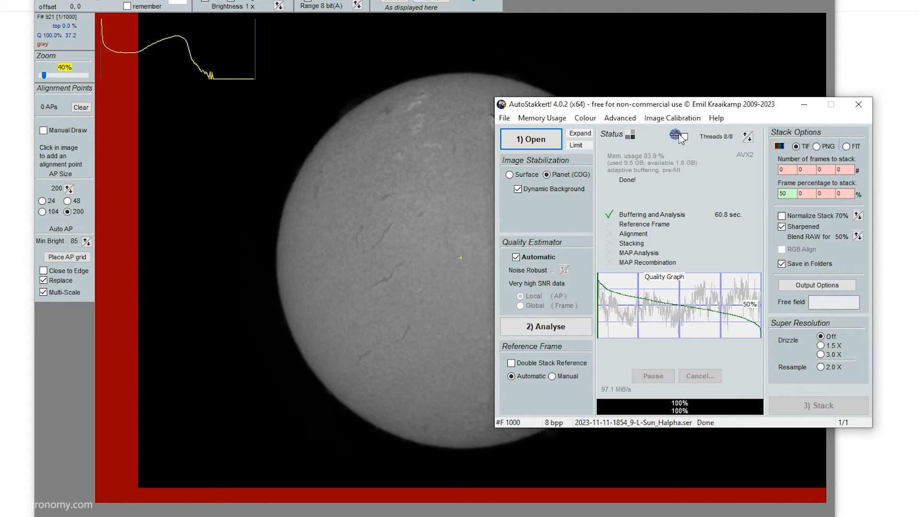
pyautogui.moveTo(674, 138)
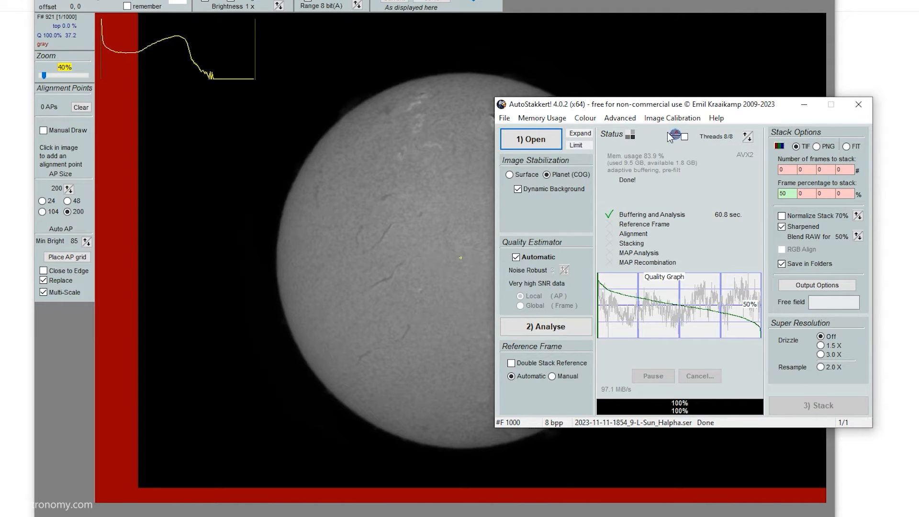
pyautogui.moveTo(676, 136)
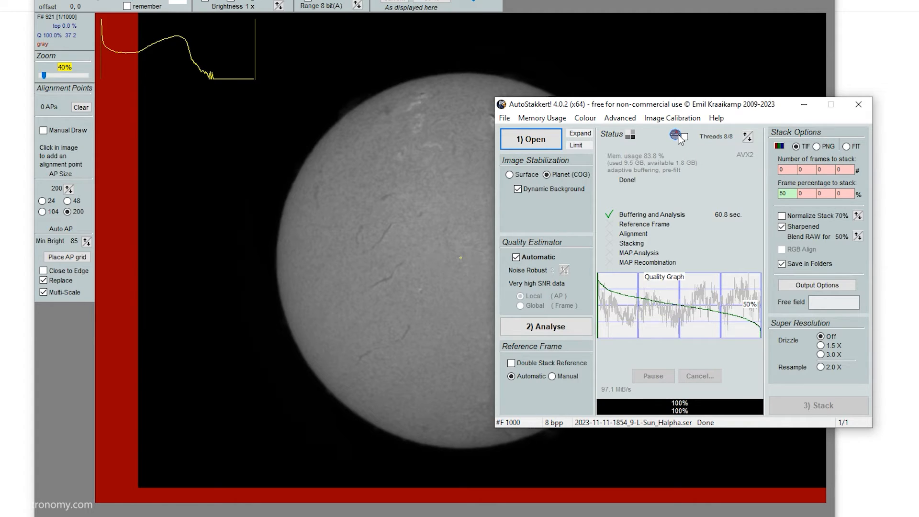
pyautogui.moveTo(654, 143)
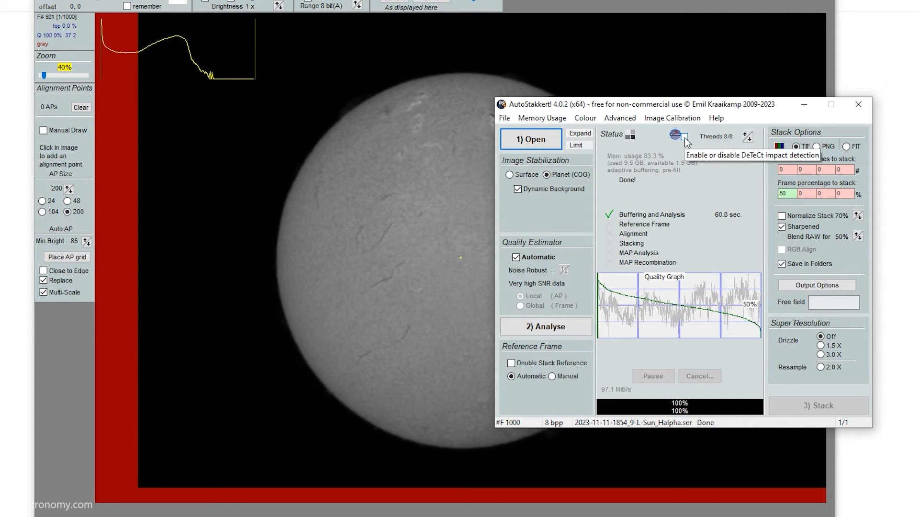
pyautogui.moveTo(561, 246)
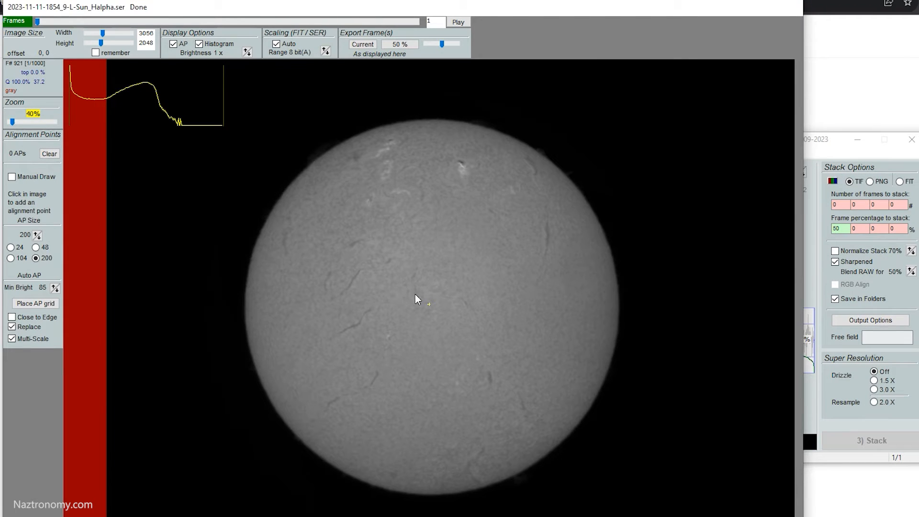
pyautogui.moveTo(28, 242)
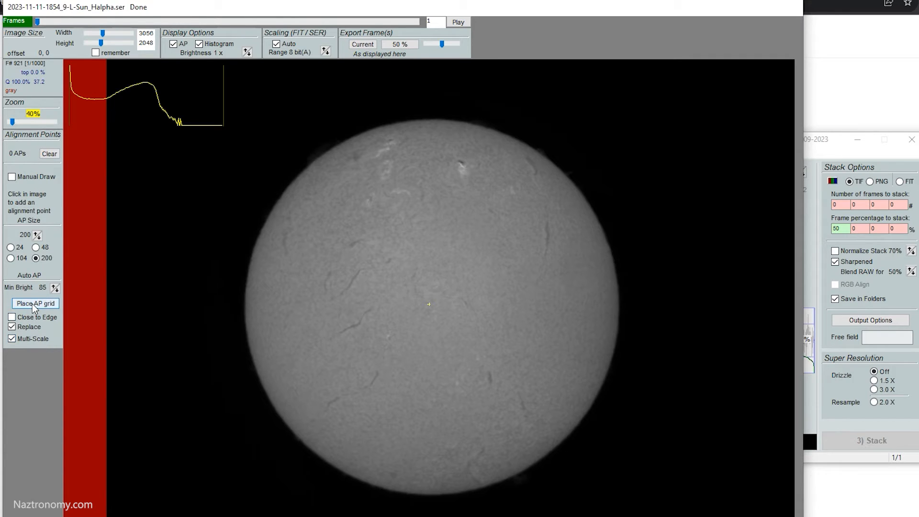
pyautogui.moveTo(35, 303)
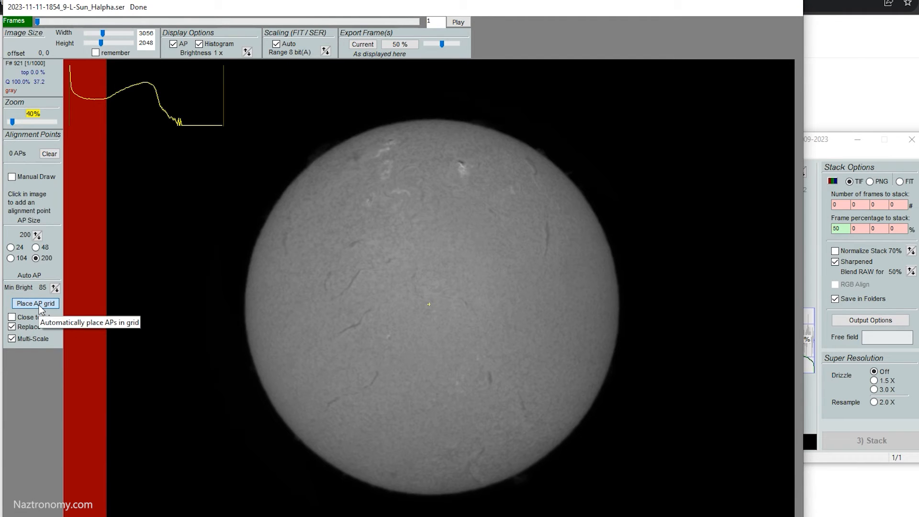
# Place an automatic alignment-point grid of 230 points across the solar disc.
pyautogui.click(36, 303)
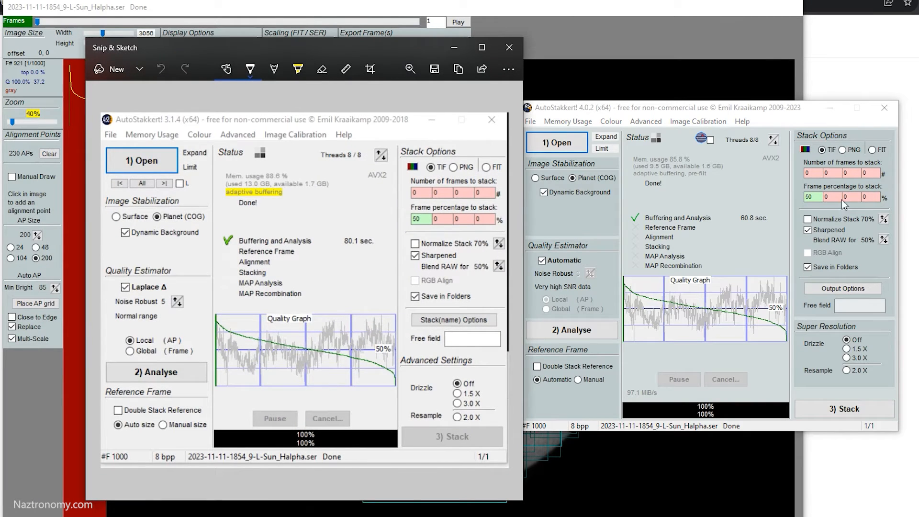
pyautogui.moveTo(720, 346)
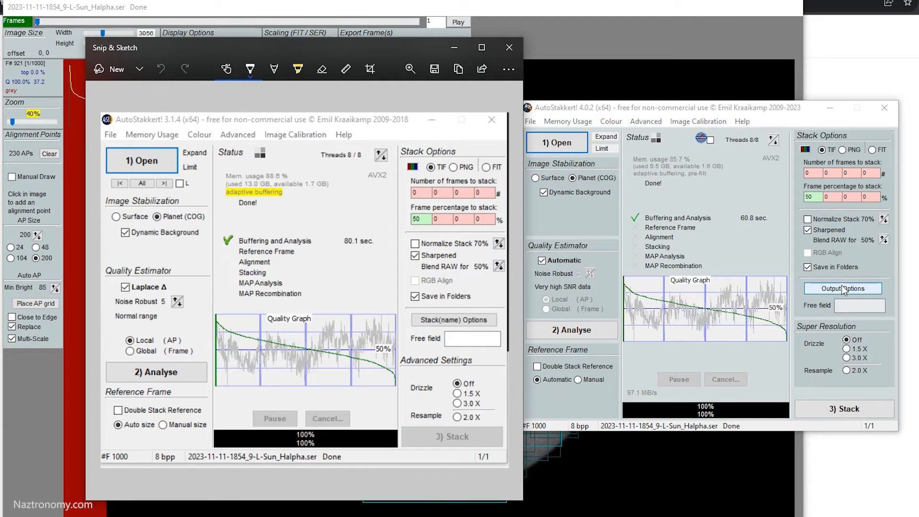
# Show the Stack Filename Options dialog and restore its default filename fields.
pyautogui.click(841, 288)
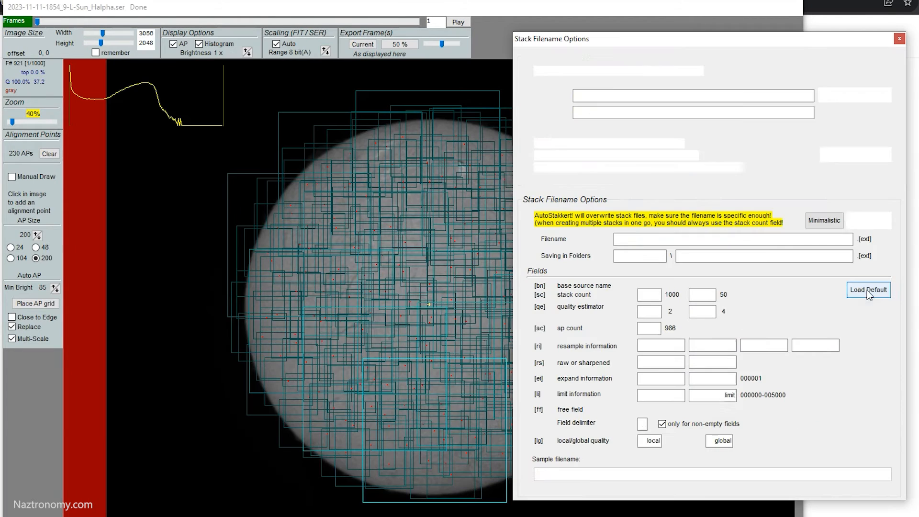
pyautogui.click(868, 289)
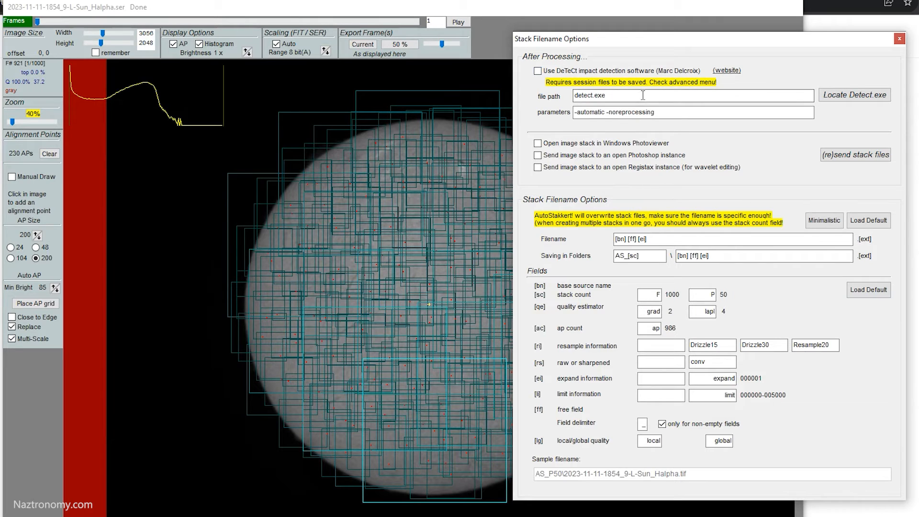
pyautogui.moveTo(681, 81)
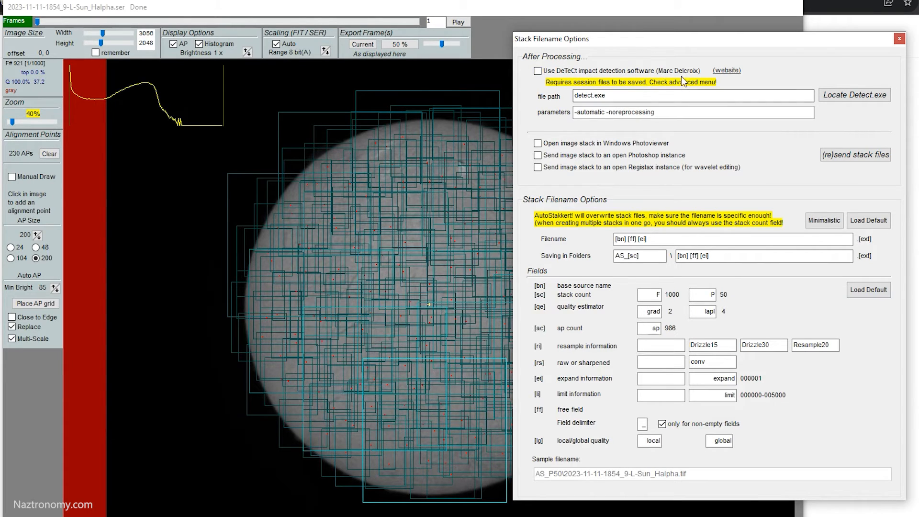
pyautogui.moveTo(759, 89)
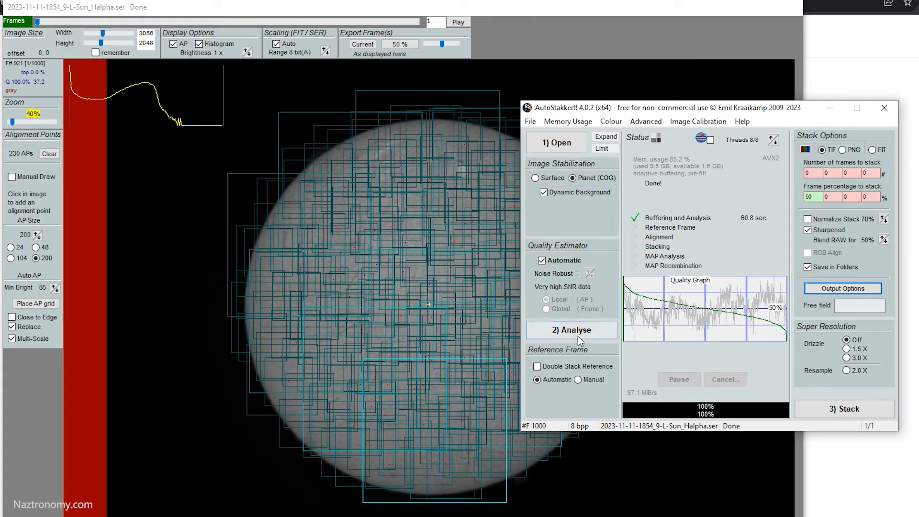
pyautogui.moveTo(654, 170)
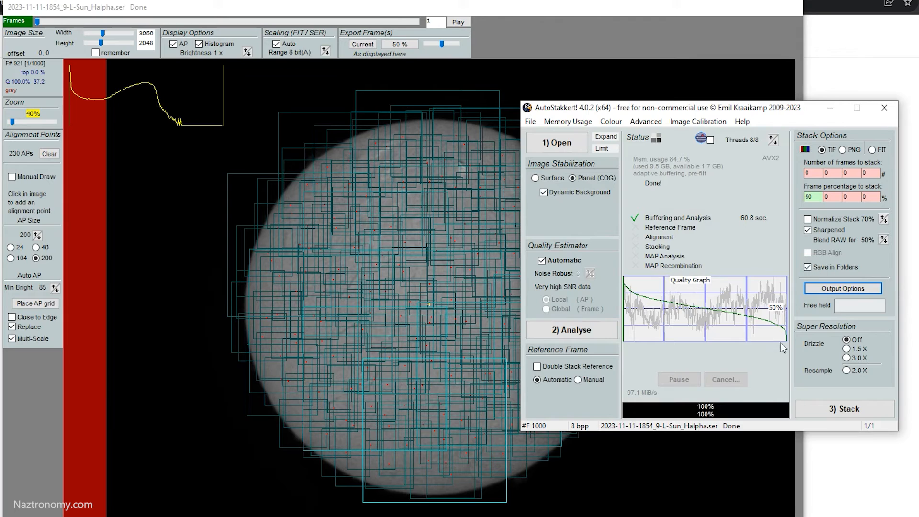
pyautogui.moveTo(687, 165)
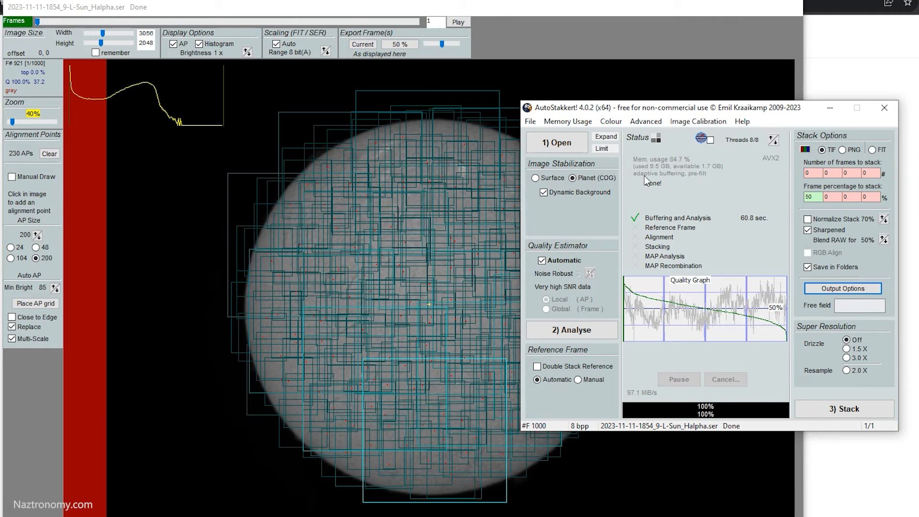
# Start stacking the analysed solar frames with 3) Stack.
pyautogui.click(570, 329)
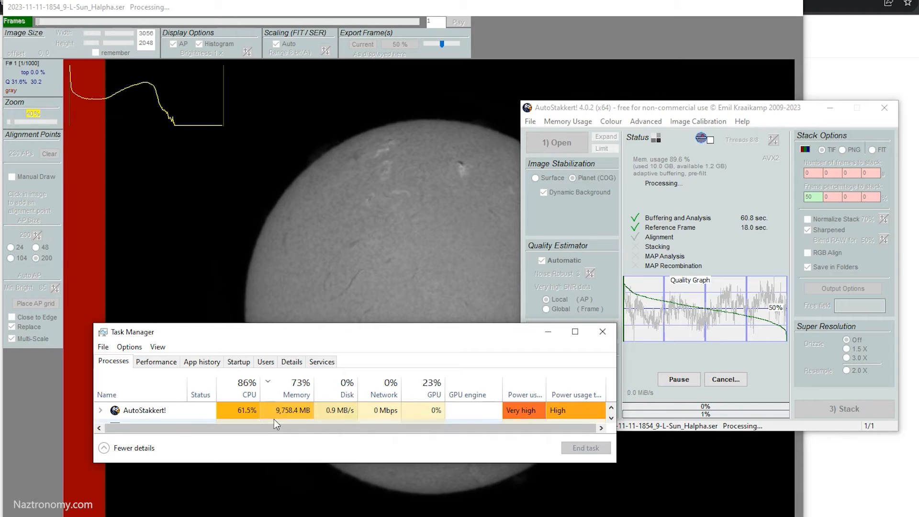
pyautogui.moveTo(466, 351)
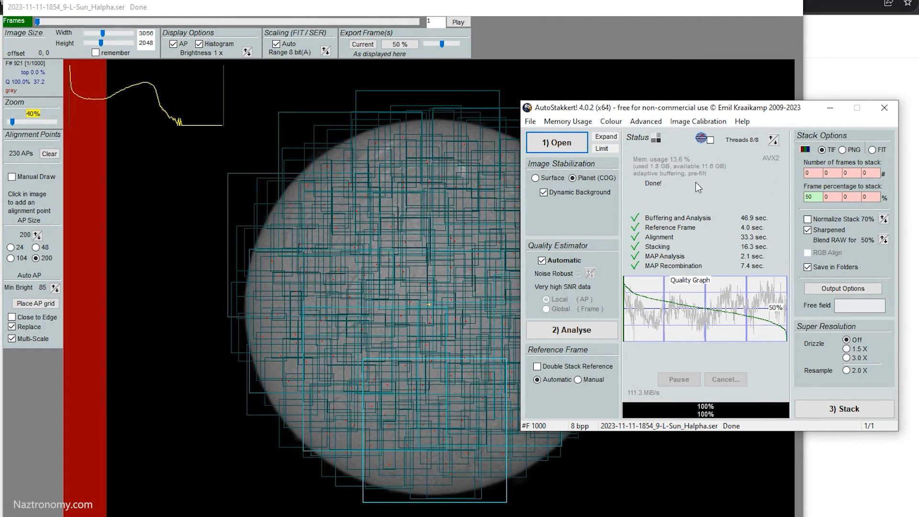
pyautogui.moveTo(677, 156)
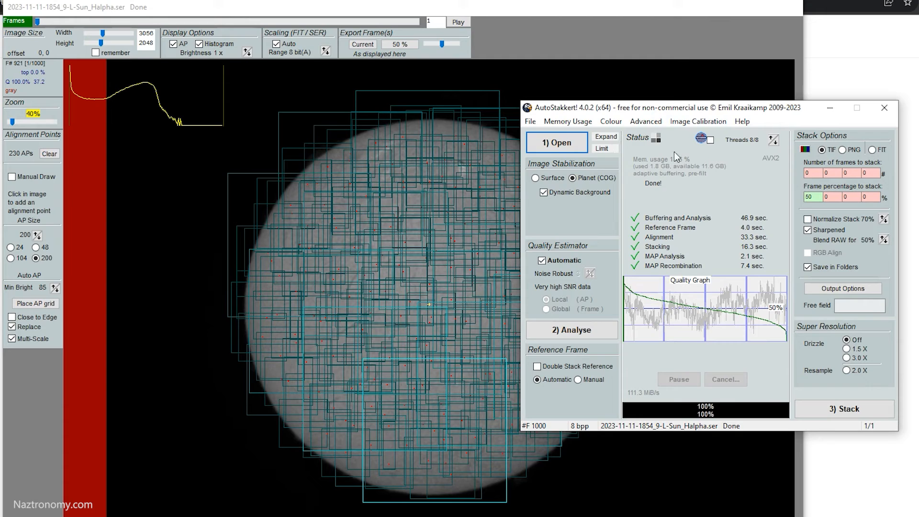
pyautogui.moveTo(611, 149)
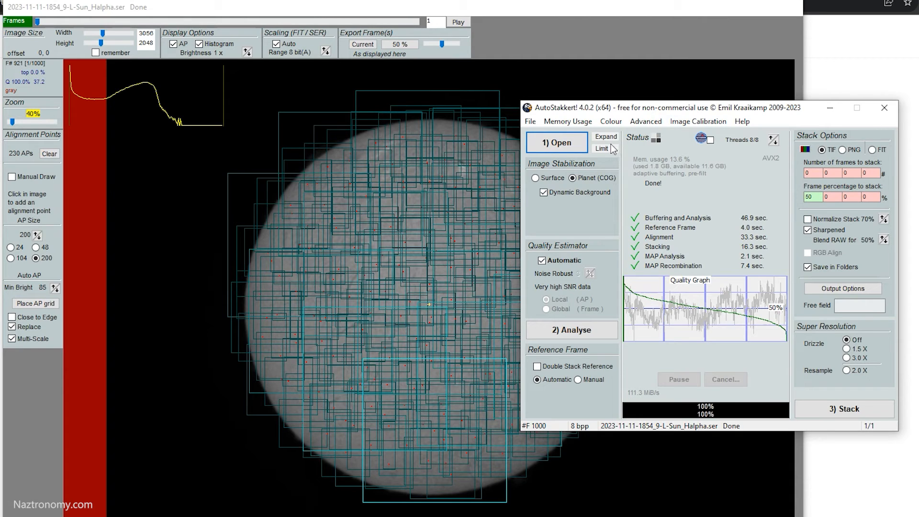
pyautogui.moveTo(620, 171)
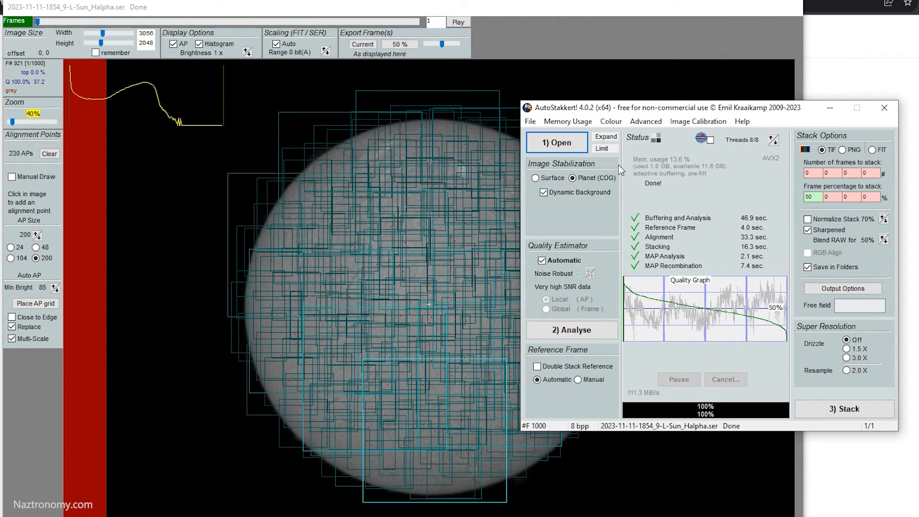
pyautogui.moveTo(726, 265)
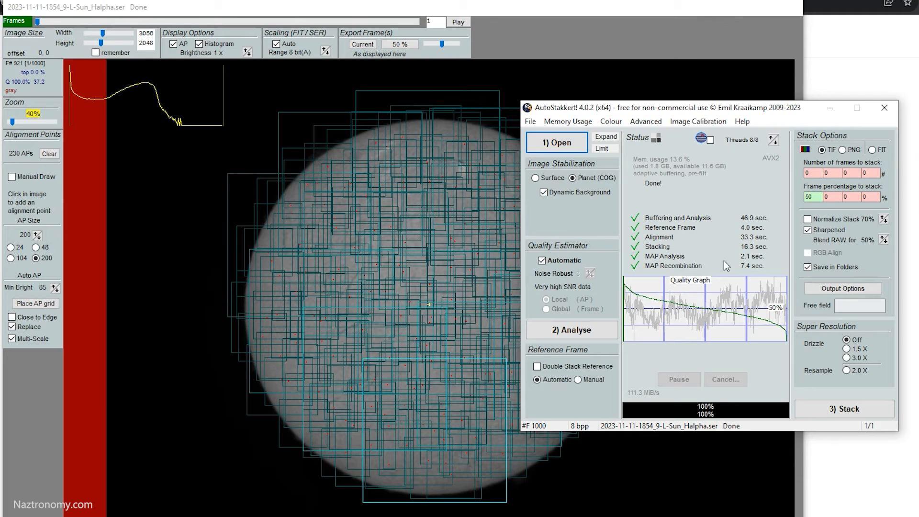
pyautogui.moveTo(648, 249)
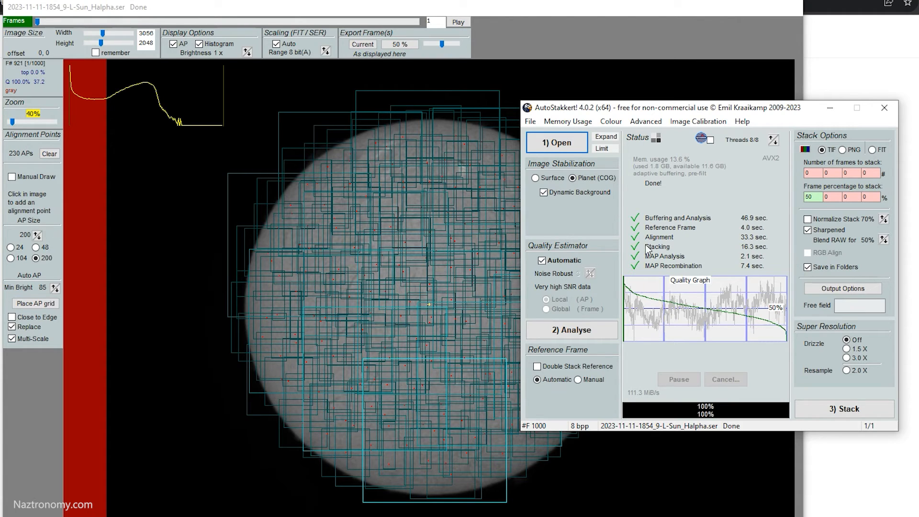
pyautogui.moveTo(758, 224)
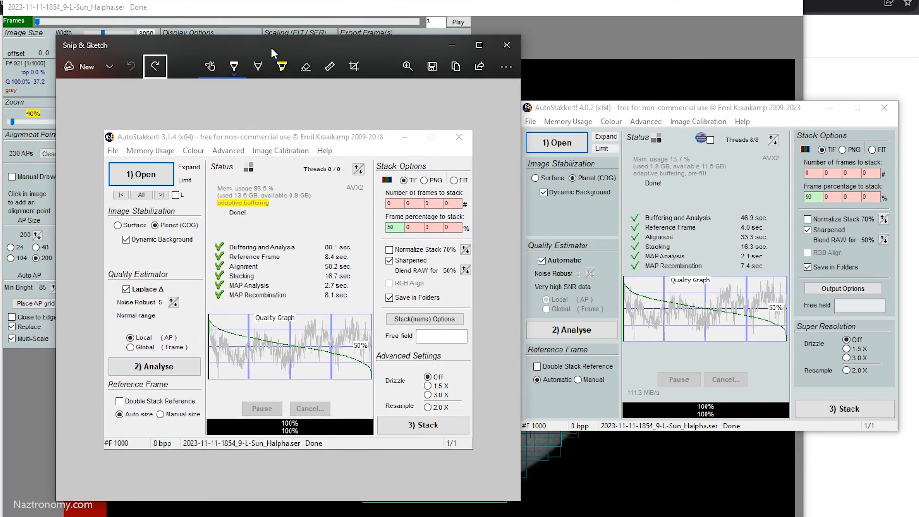
pyautogui.moveTo(350, 253)
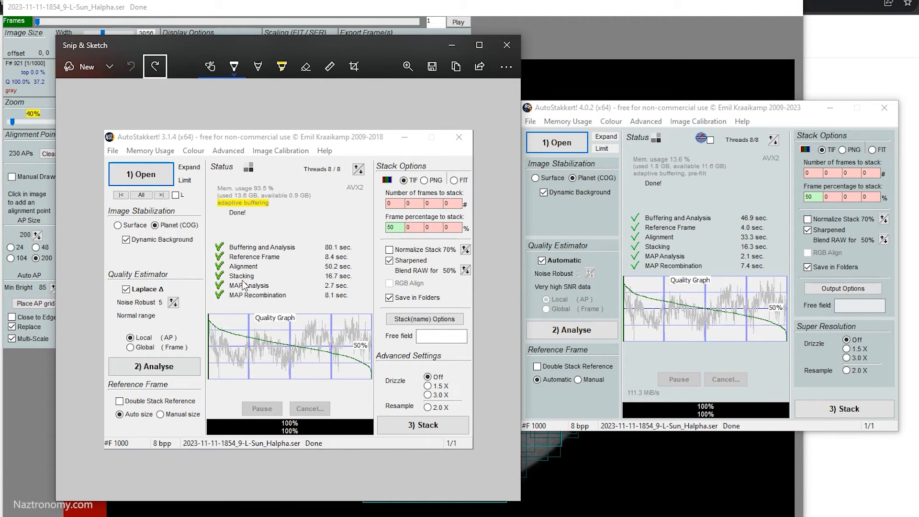
pyautogui.moveTo(758, 244)
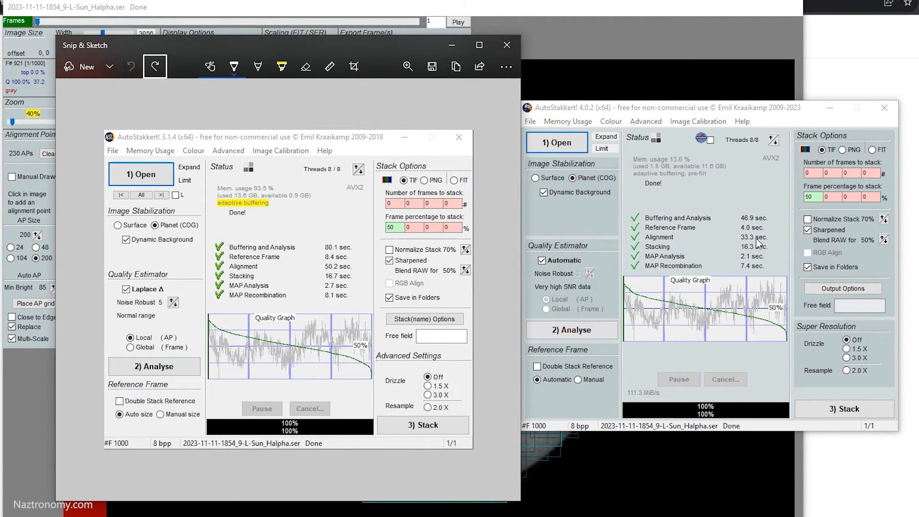
pyautogui.moveTo(761, 245)
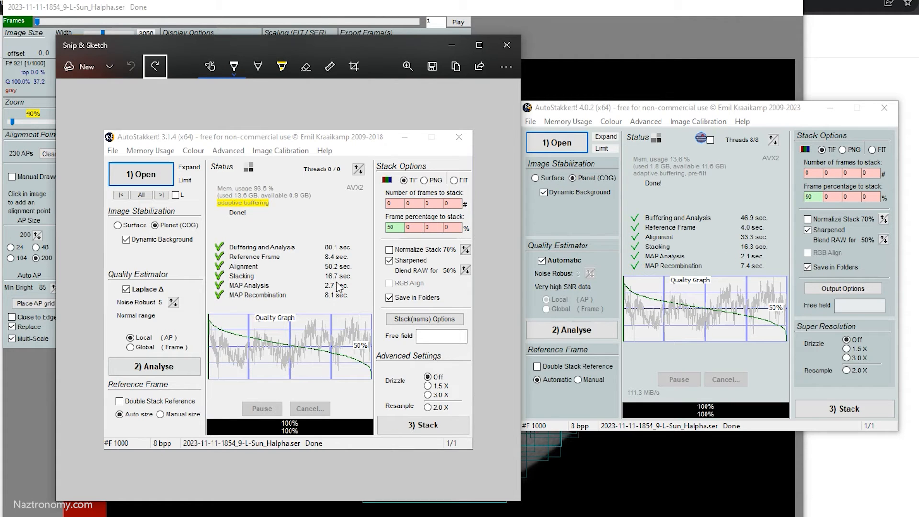
pyautogui.moveTo(490, 280)
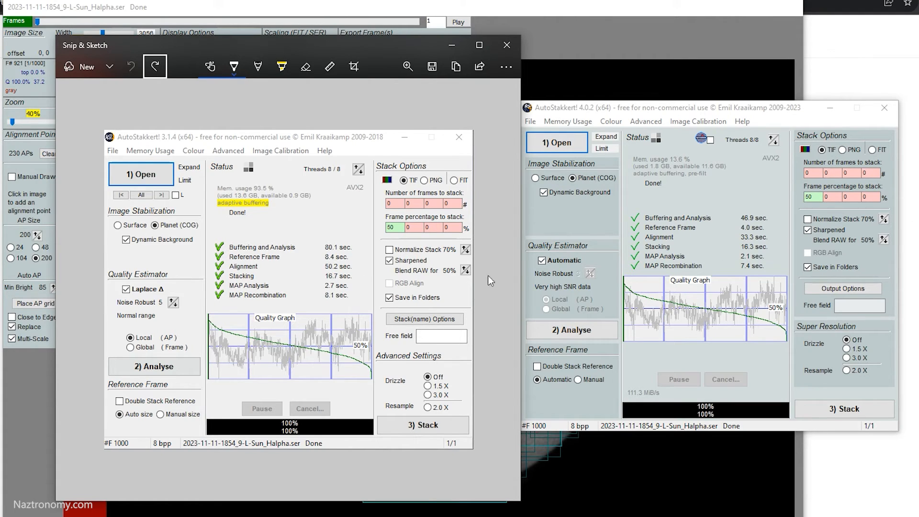
pyautogui.moveTo(247, 292)
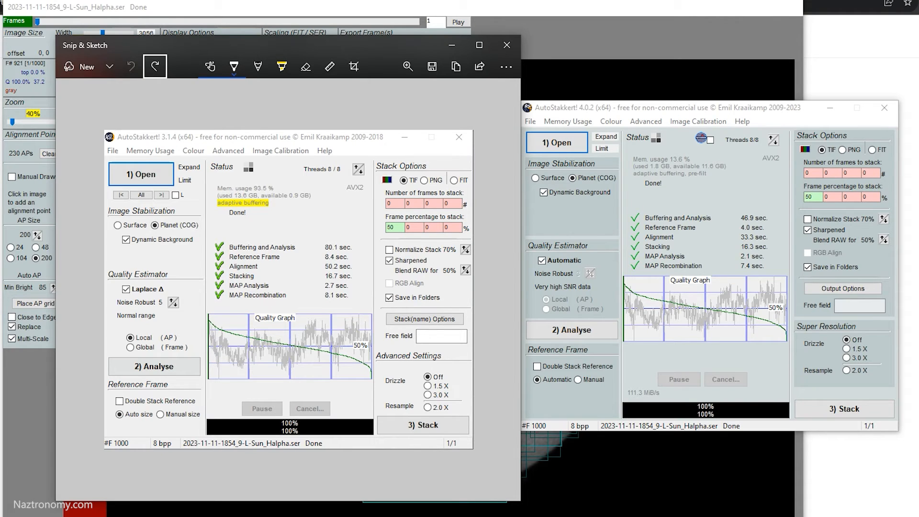
# Show the saved AutoStakkert!3 timings screenshot in Snip & Sketch beside the AutoStakkert!4 window.
pyautogui.click(155, 66)
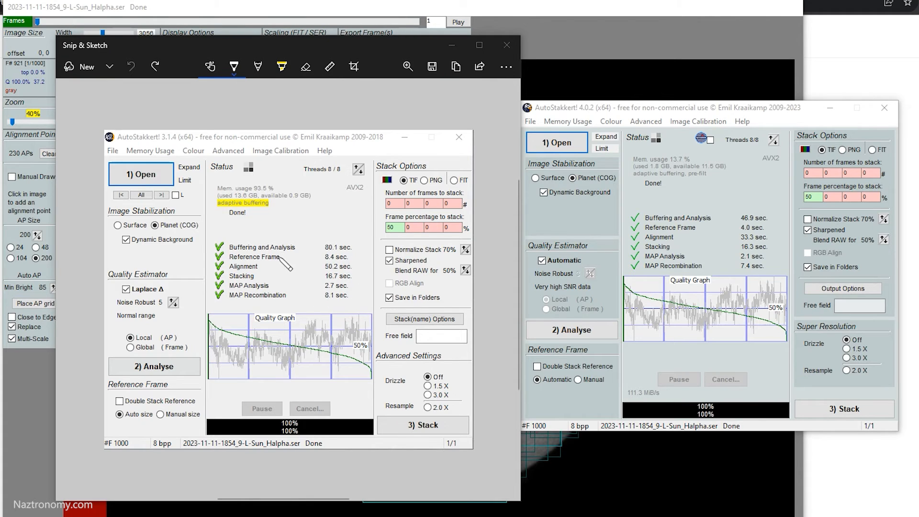
pyautogui.moveTo(358, 283)
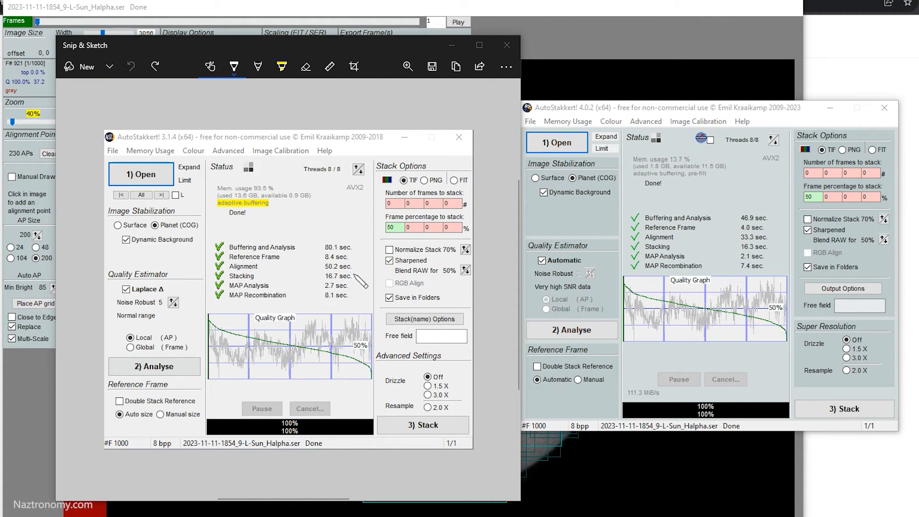
pyautogui.moveTo(345, 233)
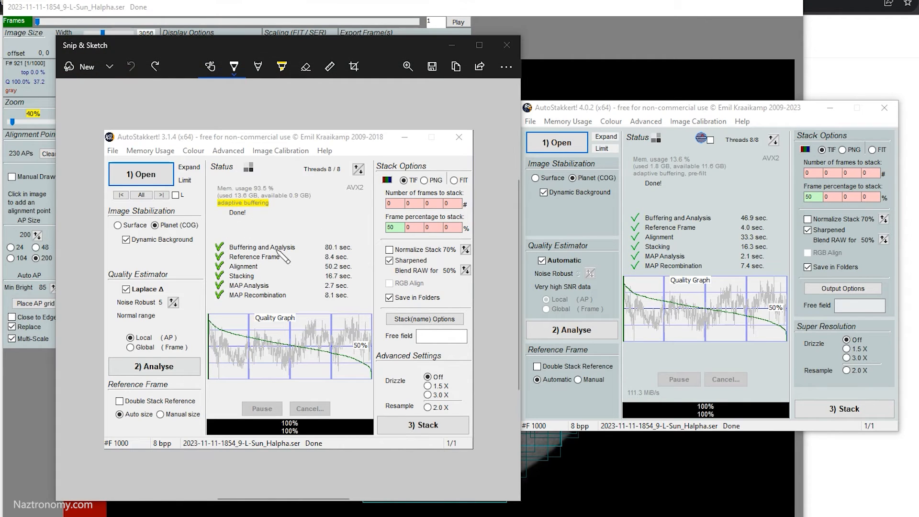
pyautogui.moveTo(150, 287)
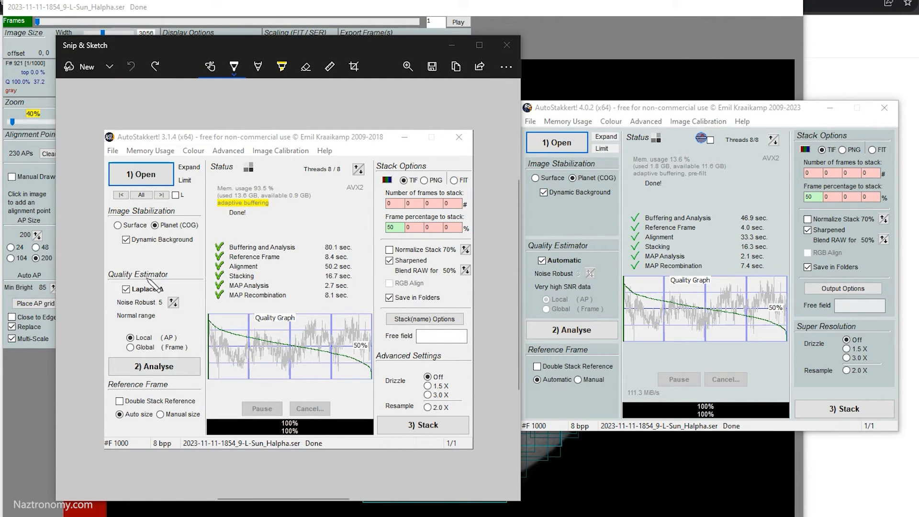
pyautogui.moveTo(267, 273)
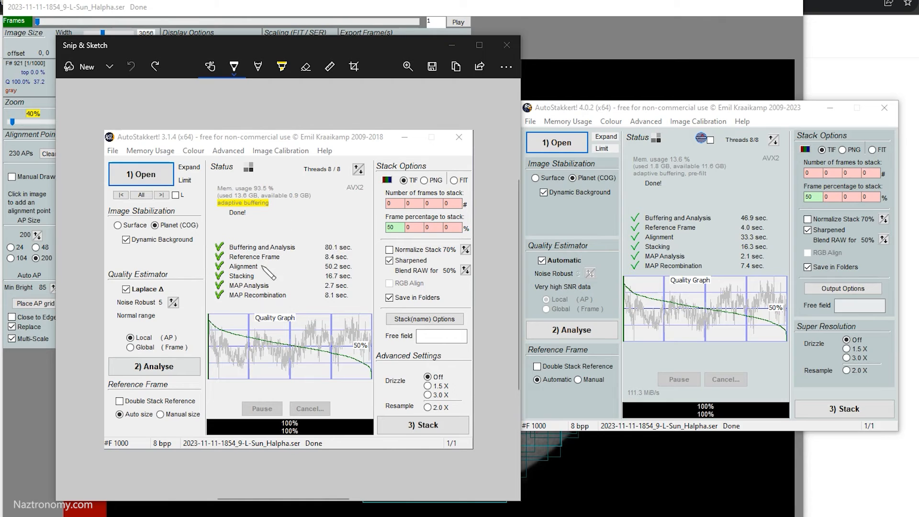
pyautogui.moveTo(469, 260)
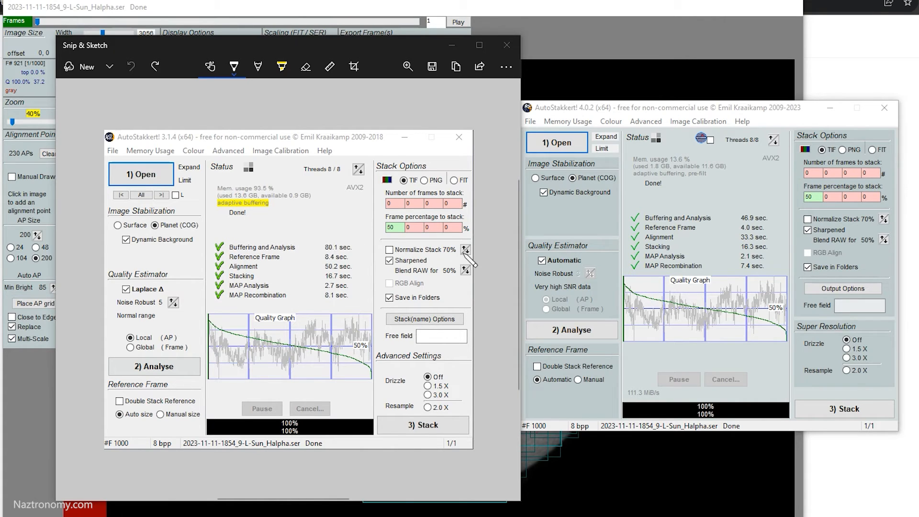
pyautogui.moveTo(472, 260)
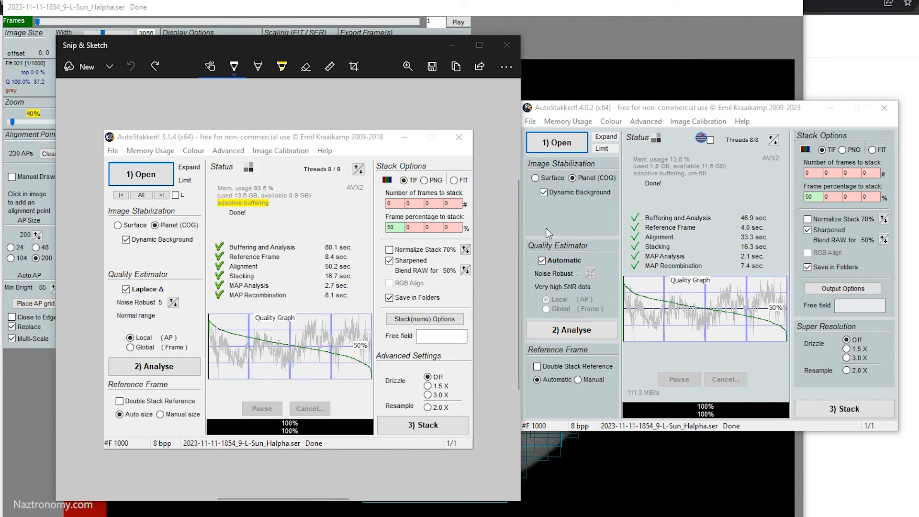
pyautogui.moveTo(693, 127)
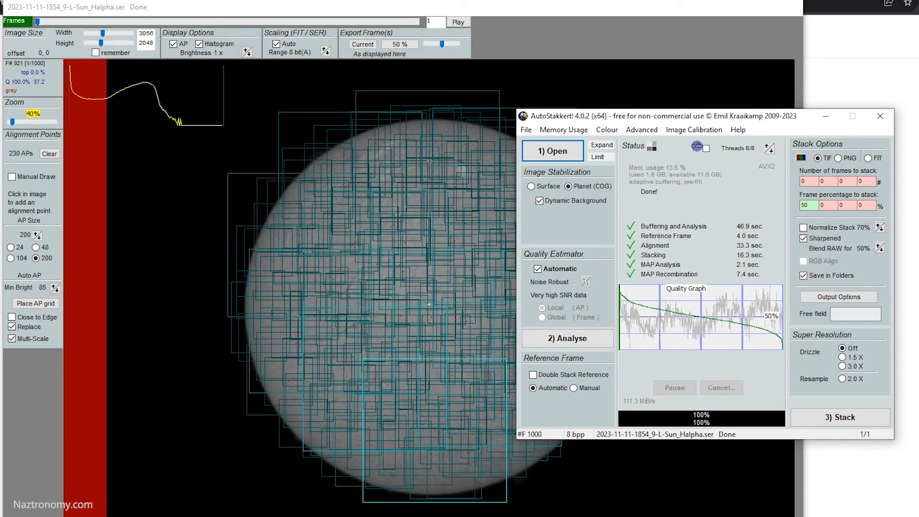
pyautogui.moveTo(640, 180)
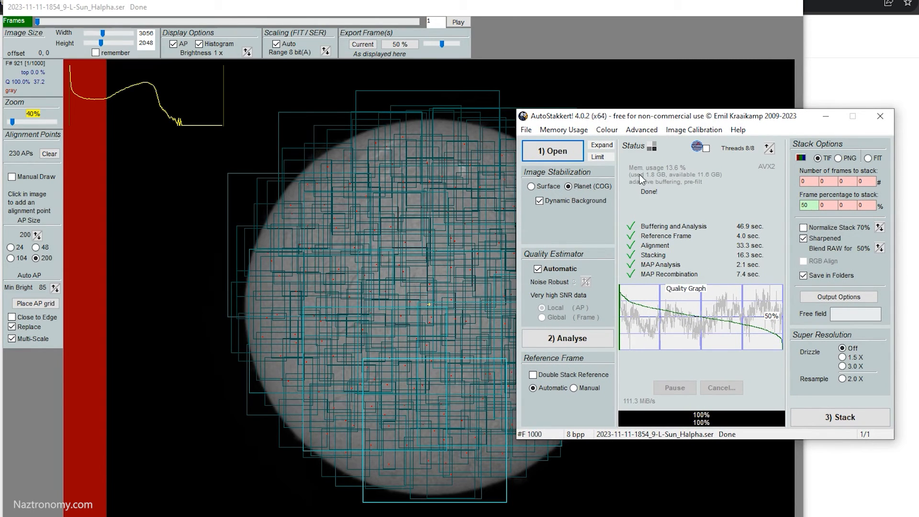
pyautogui.moveTo(649, 181)
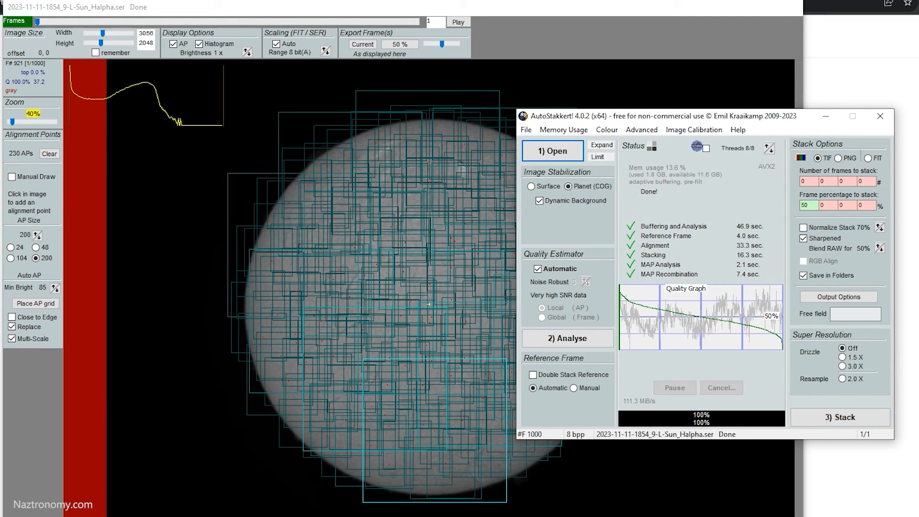
pyautogui.moveTo(651, 170)
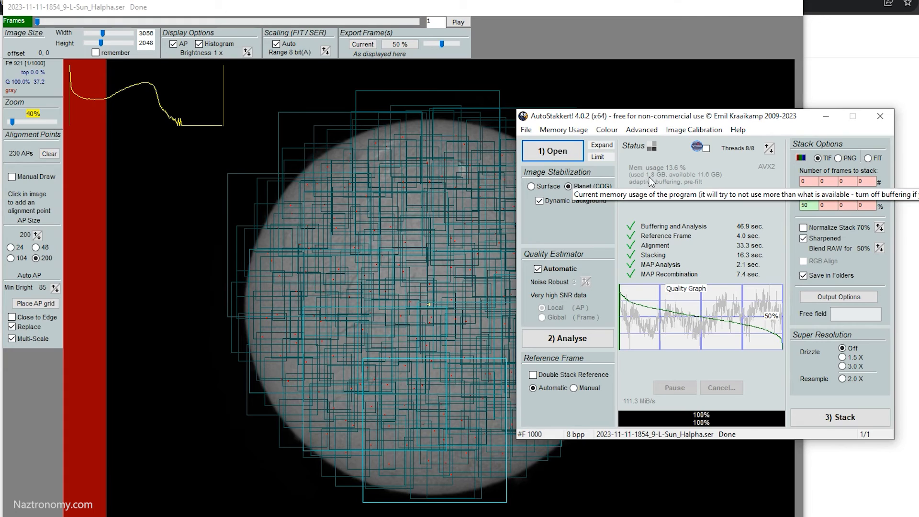
pyautogui.moveTo(712, 179)
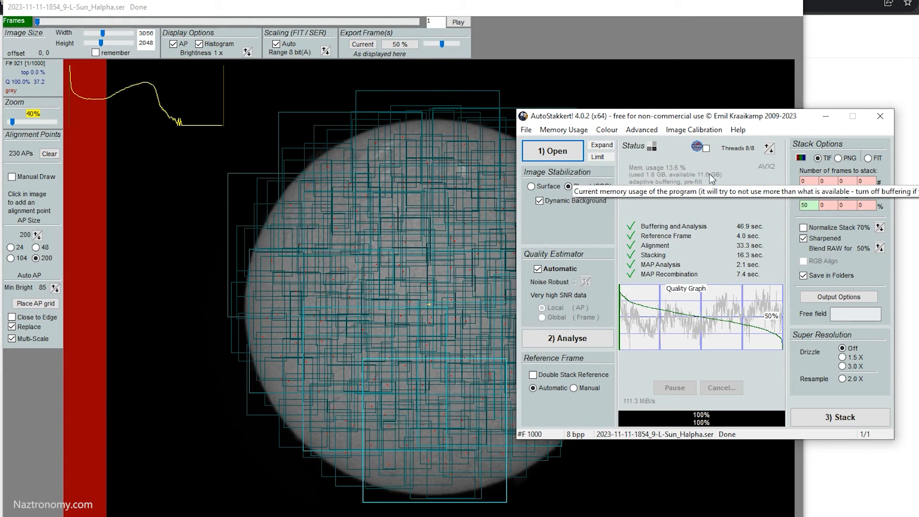
pyautogui.moveTo(682, 231)
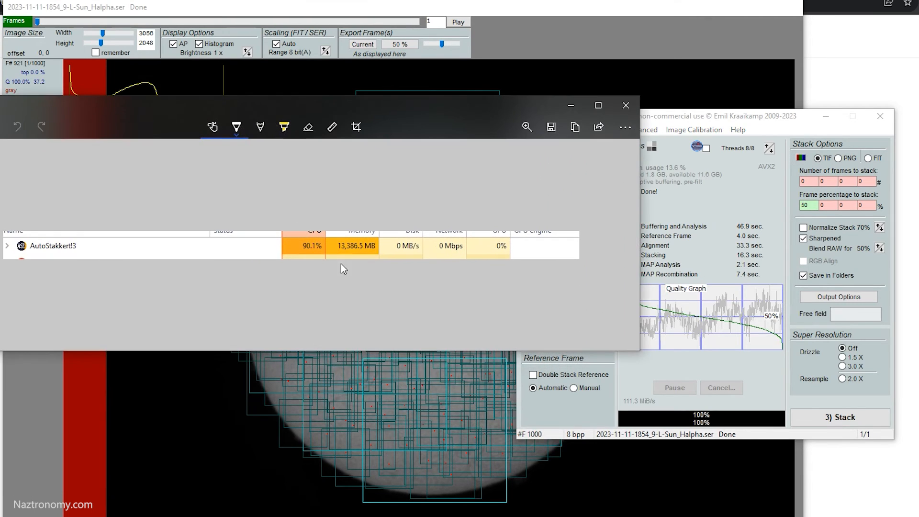
pyautogui.moveTo(75, 252)
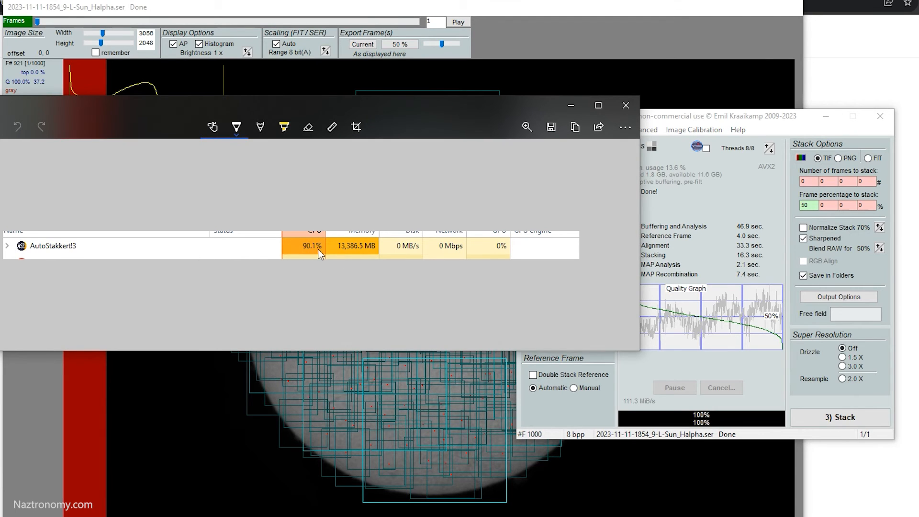
pyautogui.moveTo(309, 253)
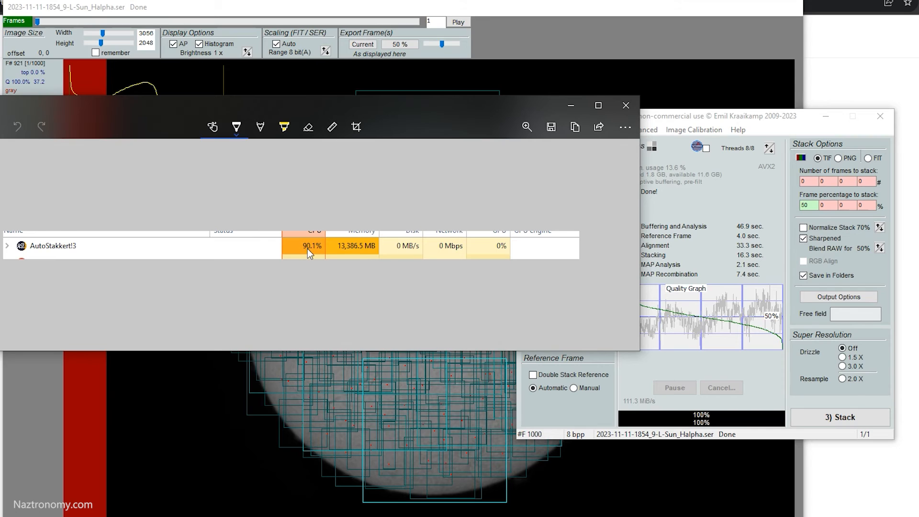
pyautogui.moveTo(353, 252)
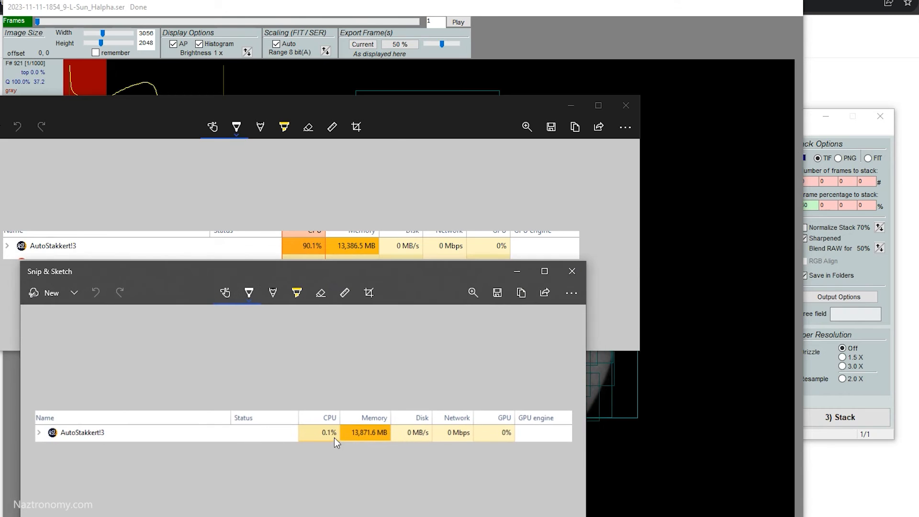
pyautogui.moveTo(363, 438)
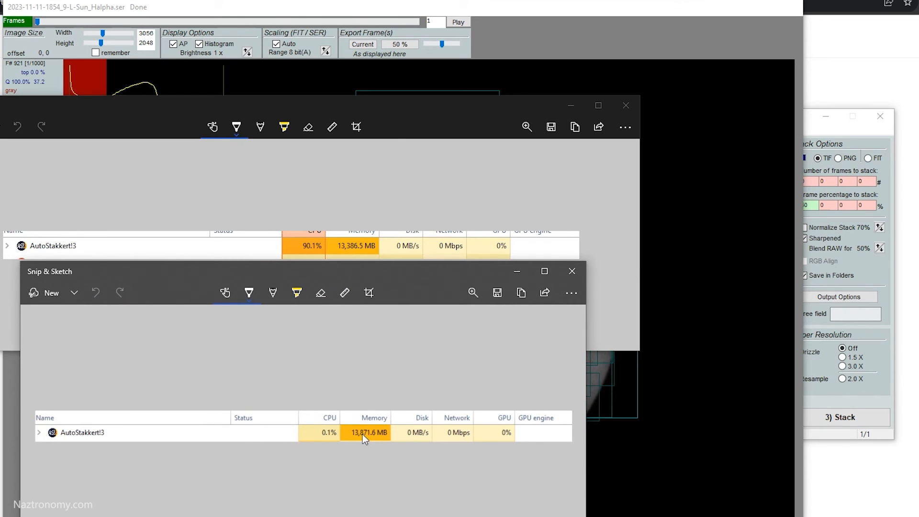
pyautogui.moveTo(389, 443)
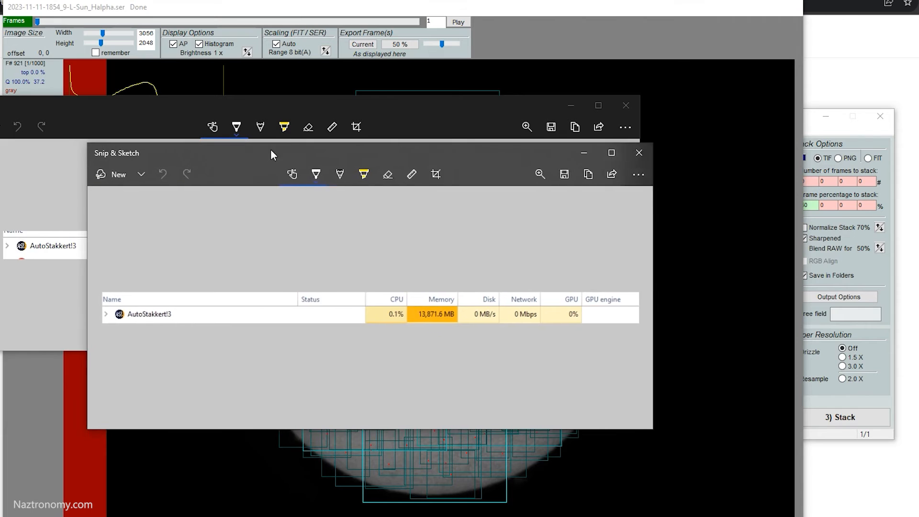
# Lay the 13,871.6 MB process snapshot over the earlier 13,386.5 MB capture and bring it forward.
pyautogui.moveTo(271, 155); pyautogui.dragTo(474, 156)
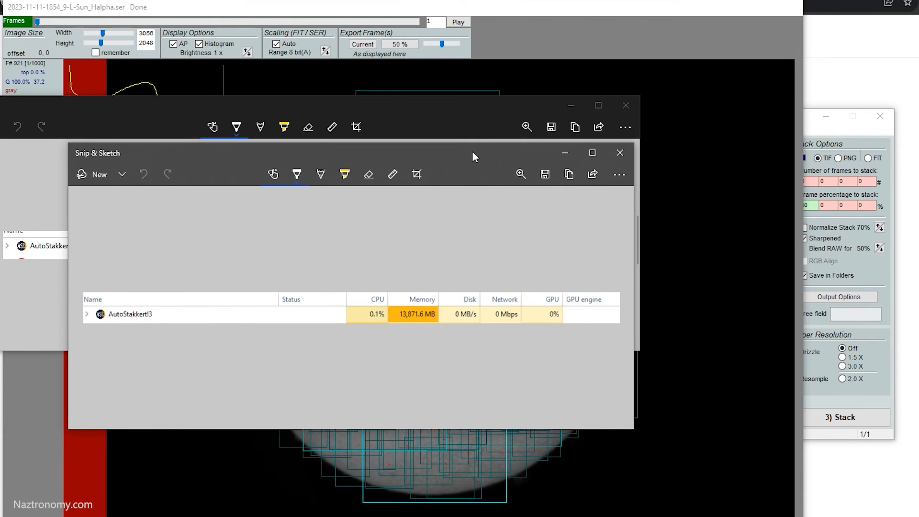
pyautogui.click(619, 152)
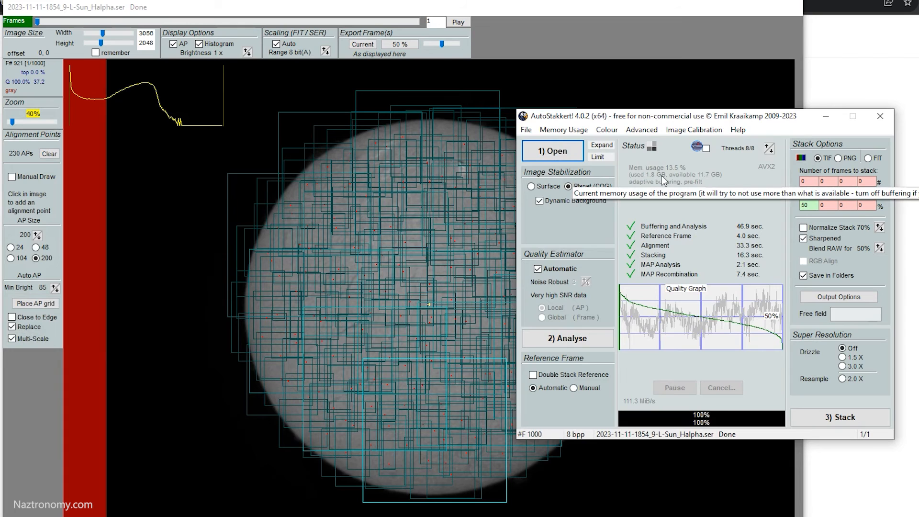
pyautogui.moveTo(684, 153)
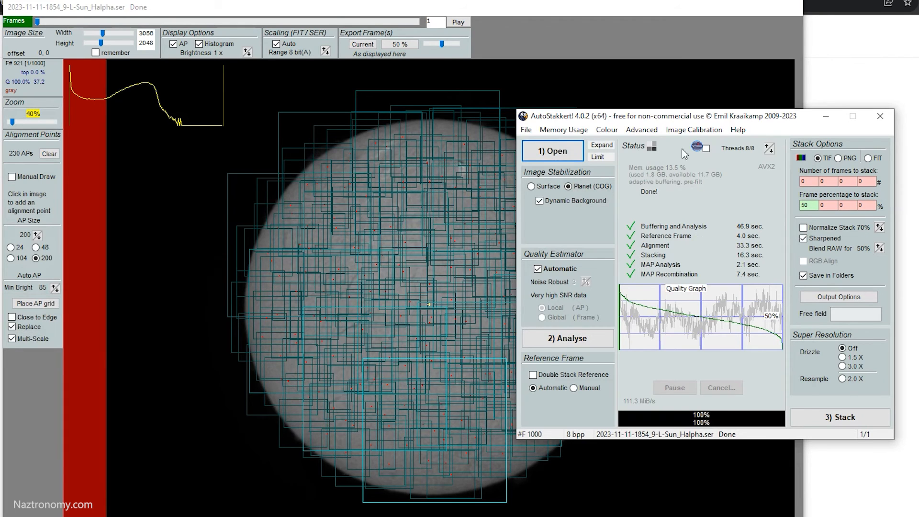
pyautogui.moveTo(640, 130)
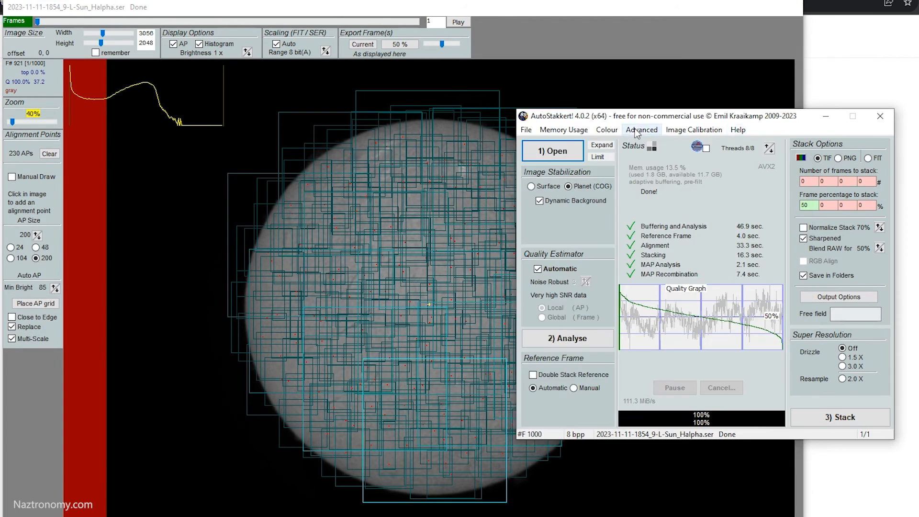
# Show the Memory Usage menu with No Buffering and the selected Adaptive Buffering.
pyautogui.click(563, 129)
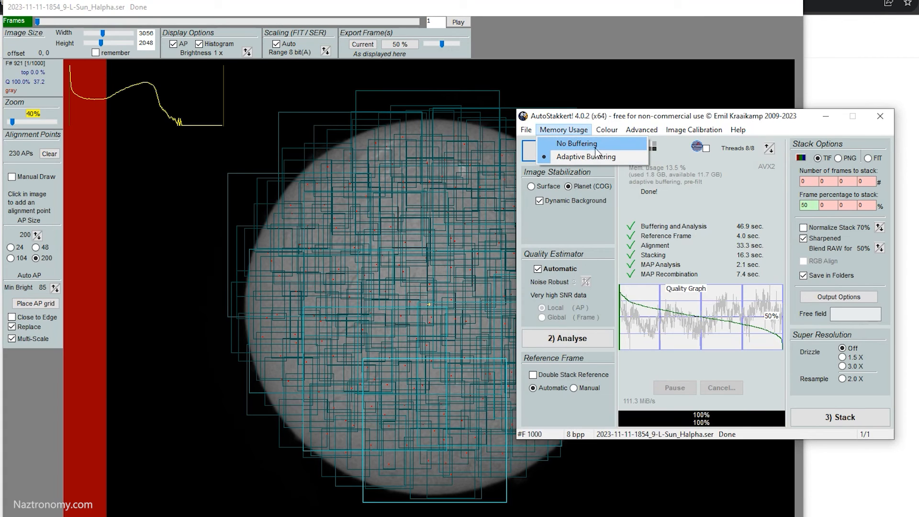
pyautogui.moveTo(585, 156)
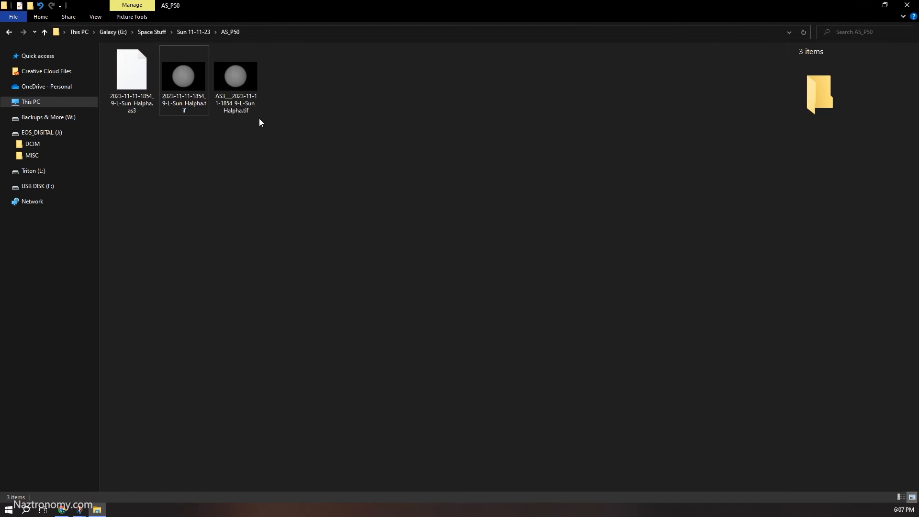
# View the AutoStakkert!4 stacked sun TIF from the AS_P50 folder in Photo Viewer.
pyautogui.click(235, 77)
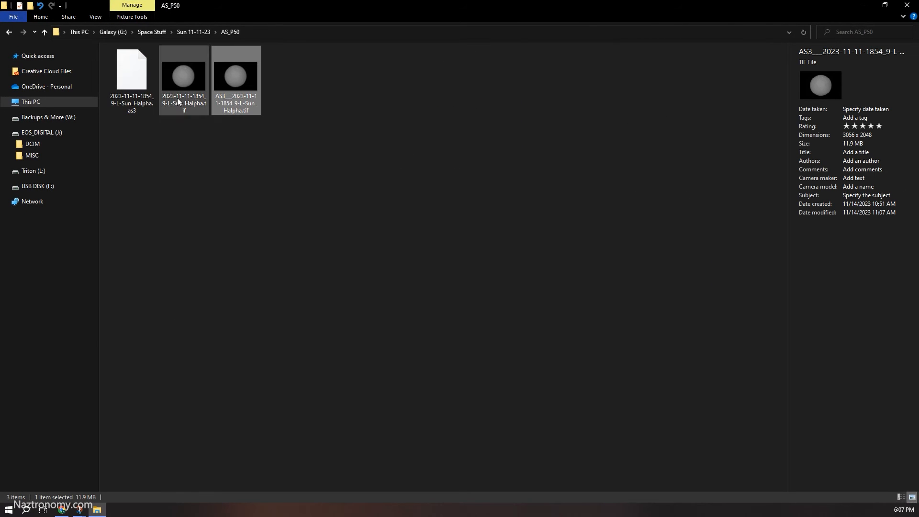
pyautogui.click(235, 76)
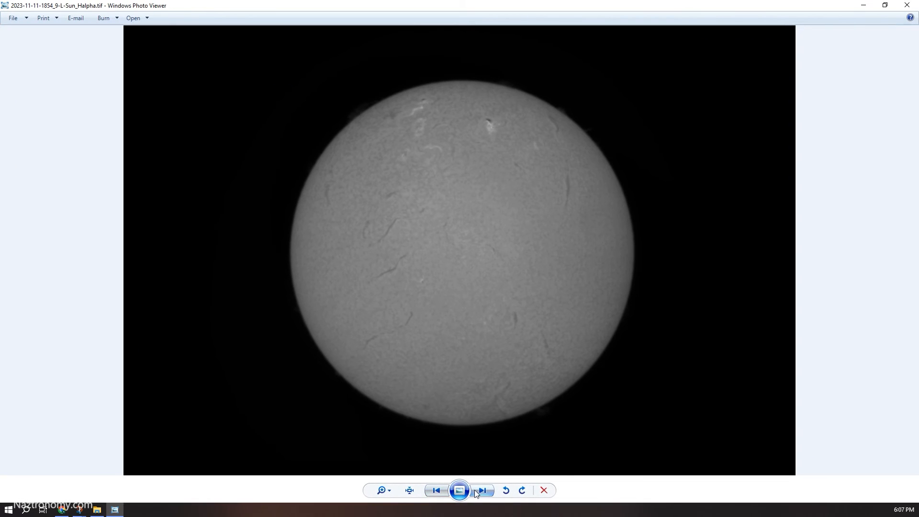
pyautogui.click(481, 490)
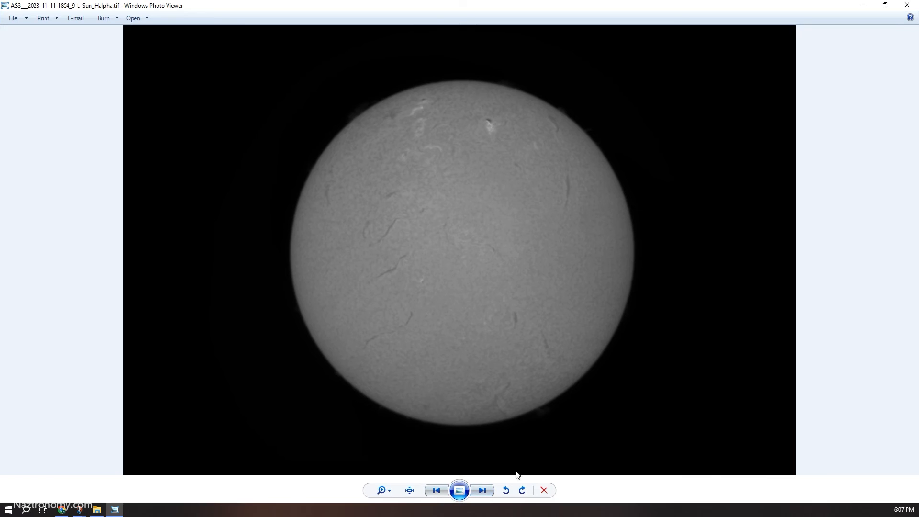
pyautogui.moveTo(402, 158)
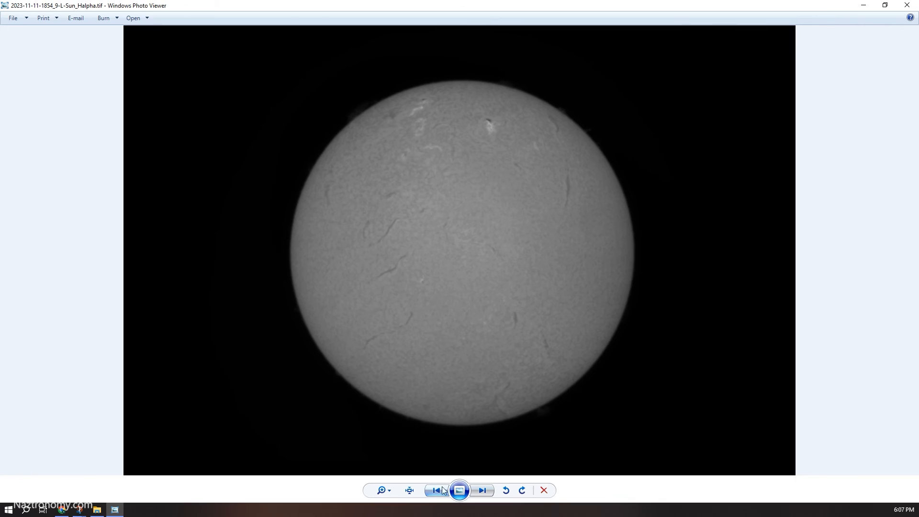
pyautogui.moveTo(461, 237)
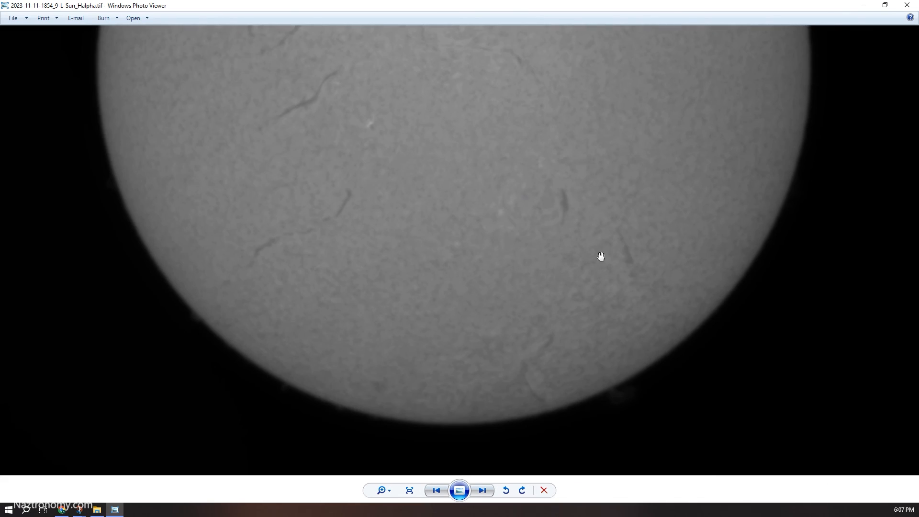
pyautogui.click(409, 490)
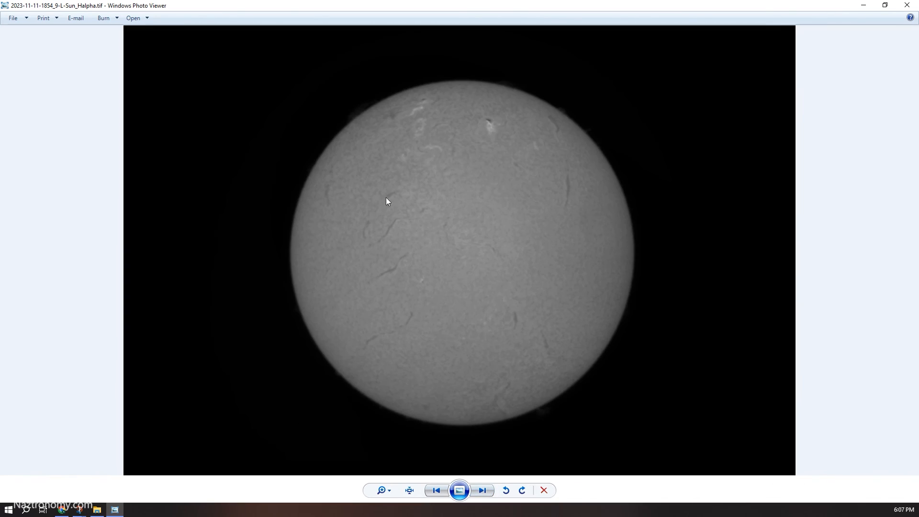
pyautogui.moveTo(428, 437)
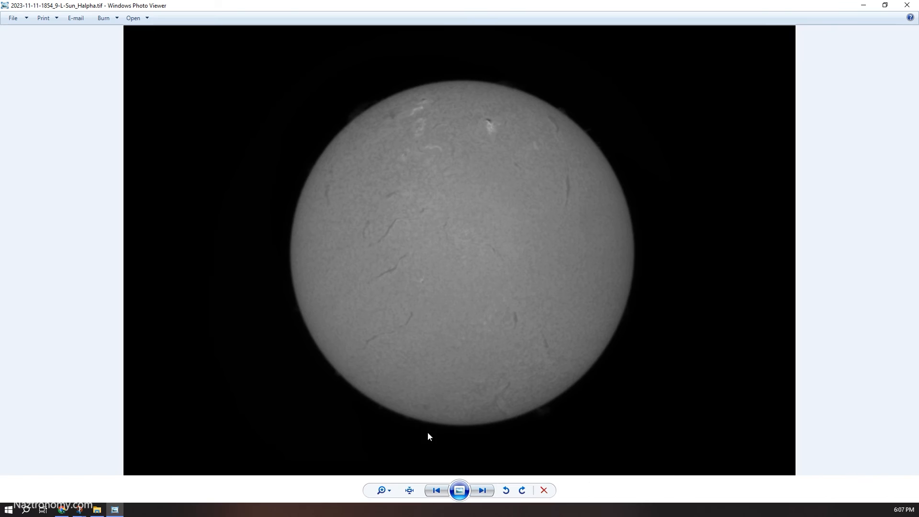
pyautogui.moveTo(578, 9)
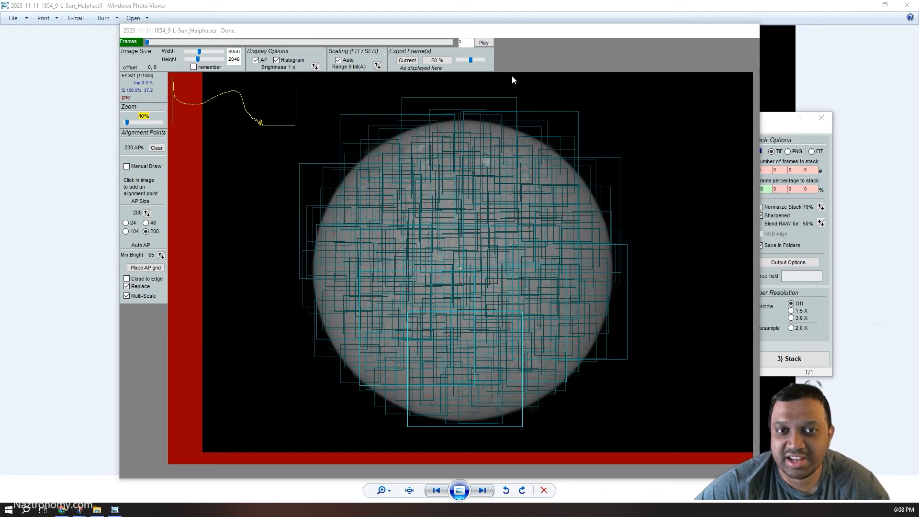
pyautogui.moveTo(604, 98)
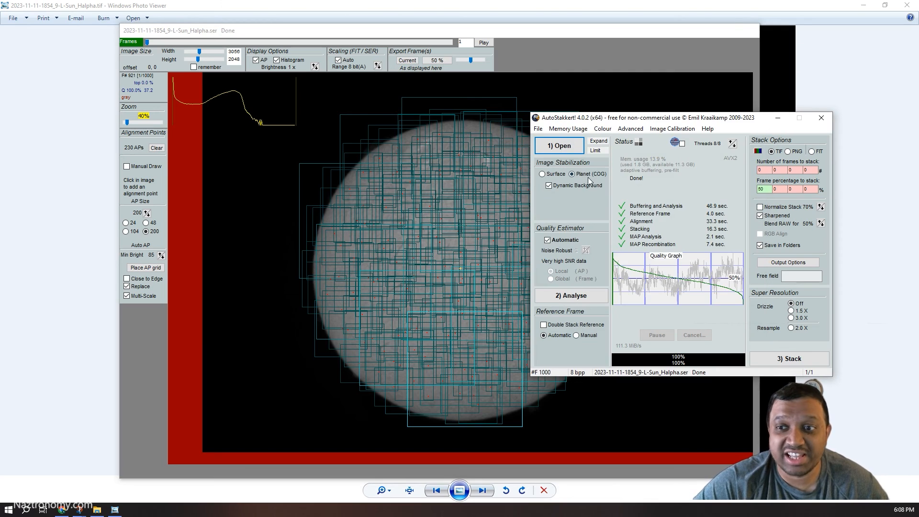
pyautogui.moveTo(584, 210)
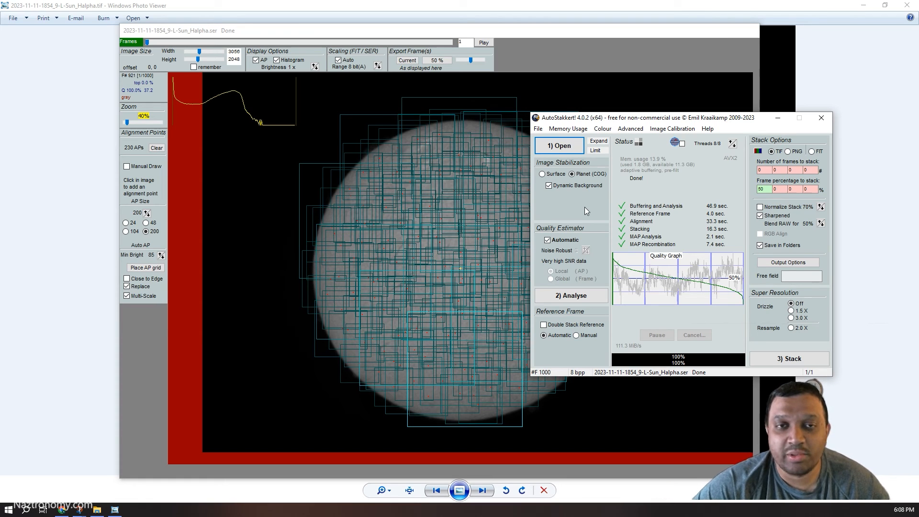
# Switch image stabilization to Surface mode with automatic anchor finding.
pyautogui.click(542, 174)
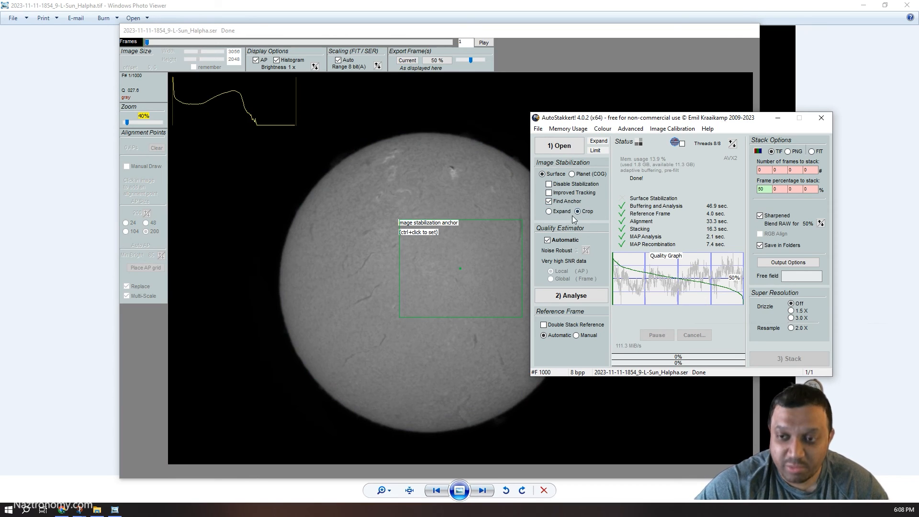
# Review the Surface anchor box, then set stabilization back to Planet (COG).
pyautogui.click(548, 201)
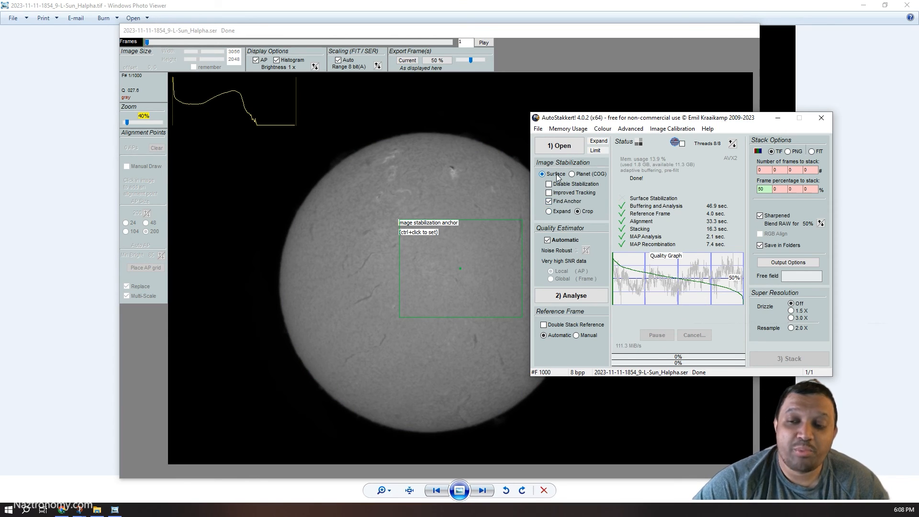
pyautogui.moveTo(553, 173)
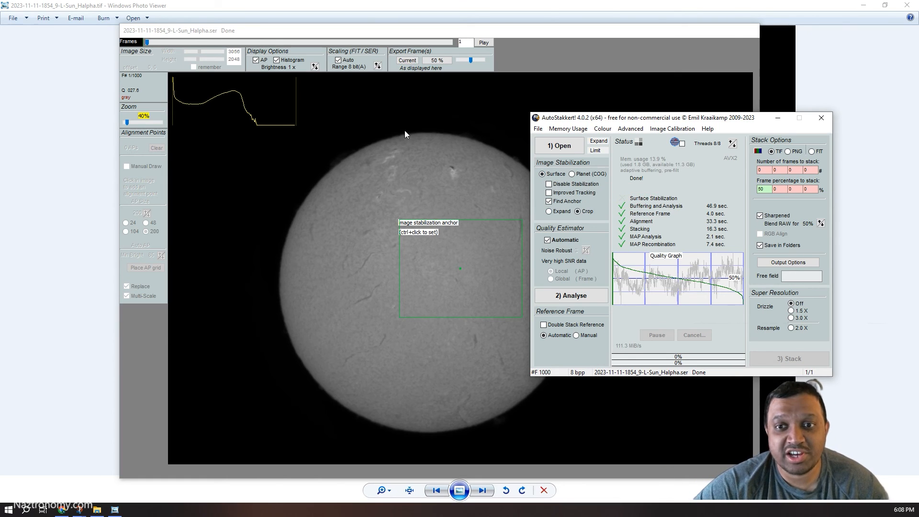
pyautogui.moveTo(332, 165)
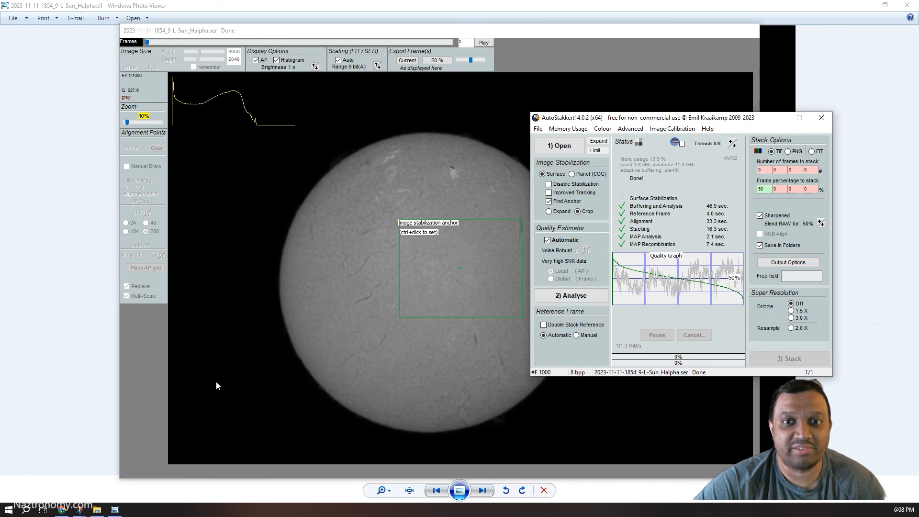
pyautogui.moveTo(476, 240)
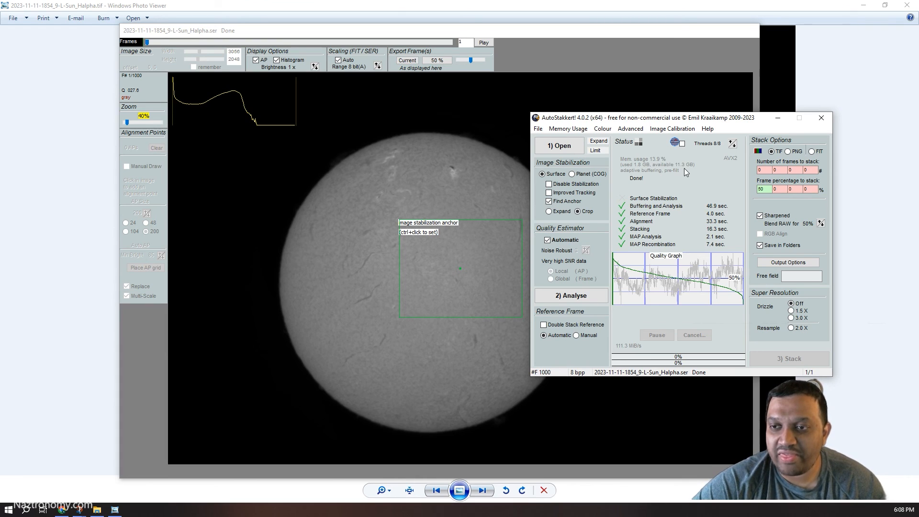
pyautogui.moveTo(715, 180)
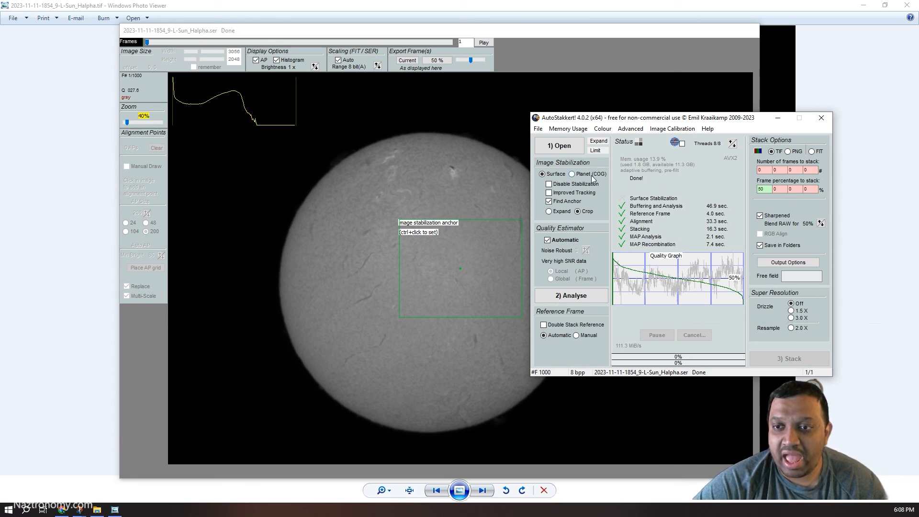
pyautogui.click(572, 173)
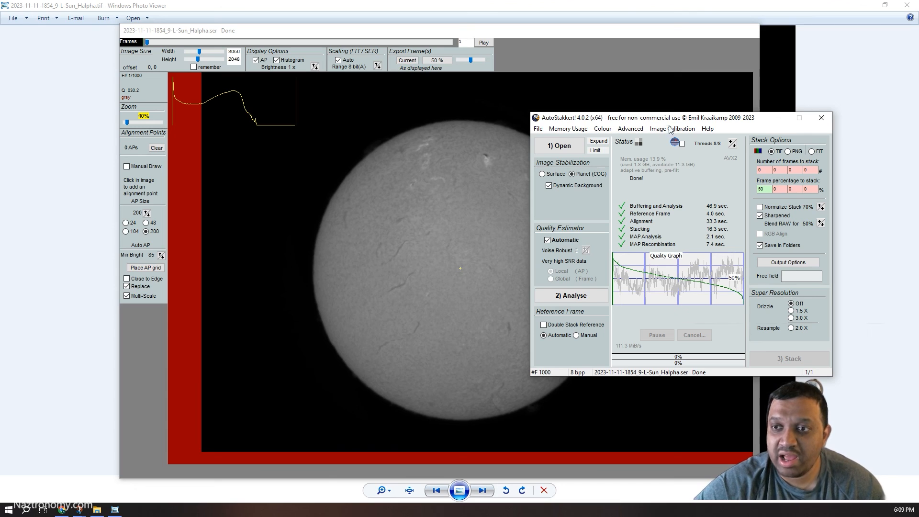
# Place the sun preview window on the left with the settings window beside it.
pyautogui.moveTo(667, 118); pyautogui.dragTo(524, 153)
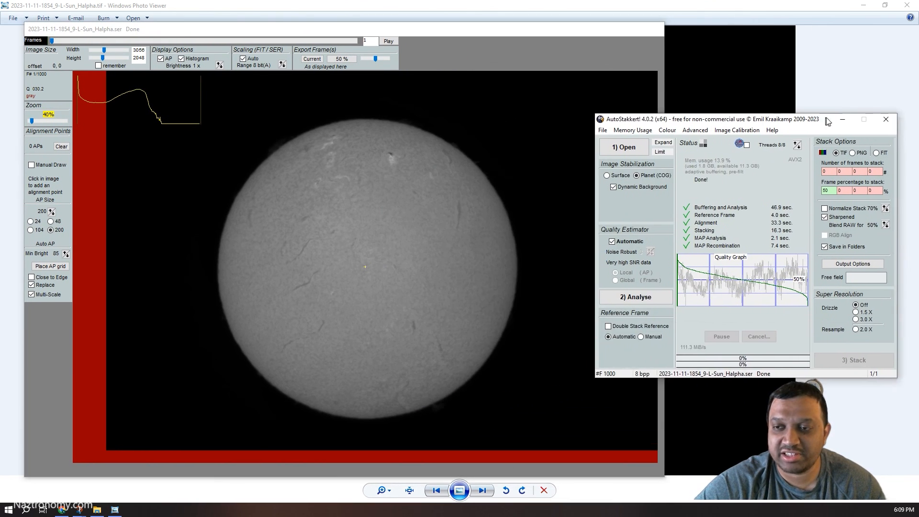
pyautogui.moveTo(703, 119); pyautogui.dragTo(721, 118)
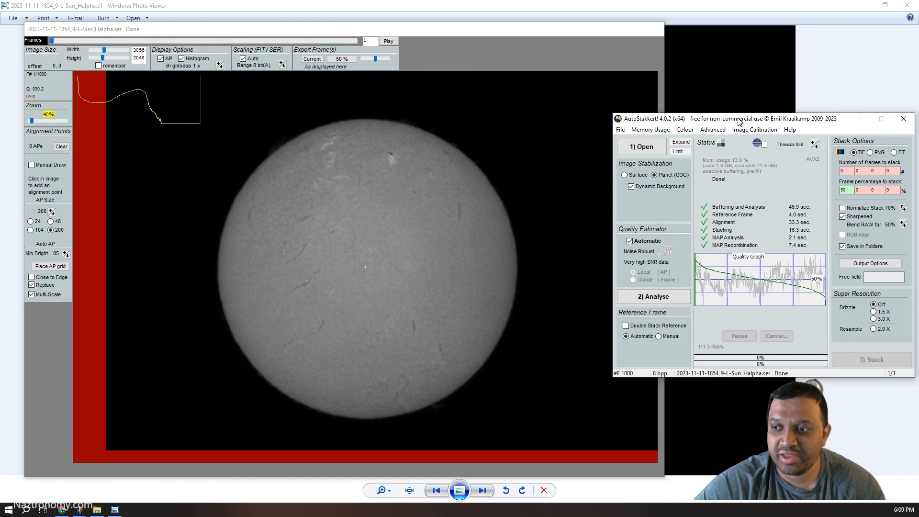